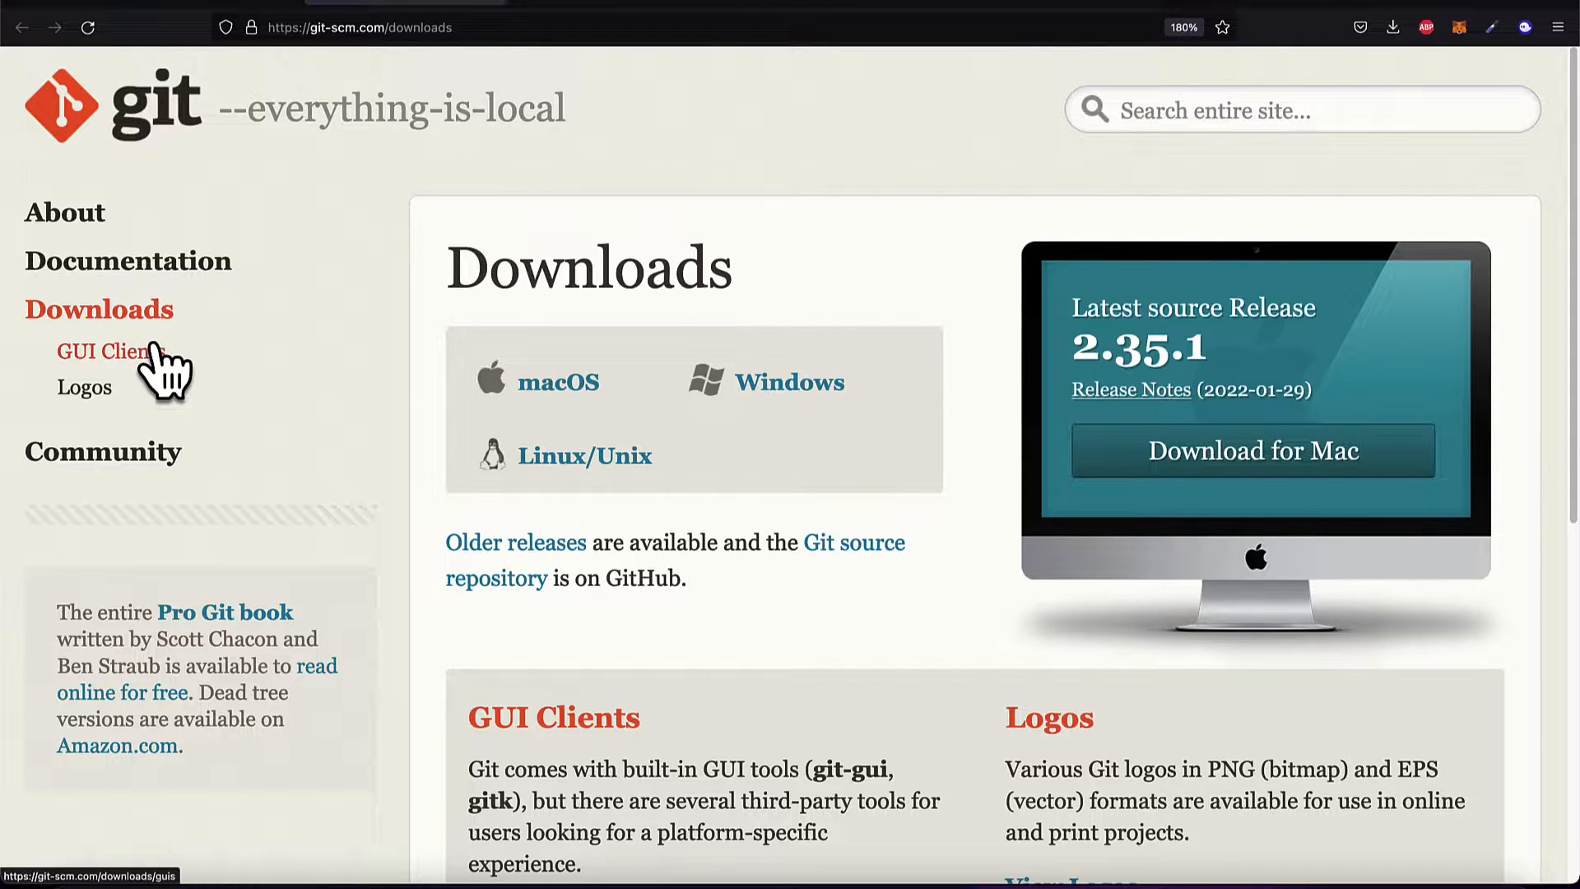
{"action": "mouse_move", "coordinate": [841, 434]}
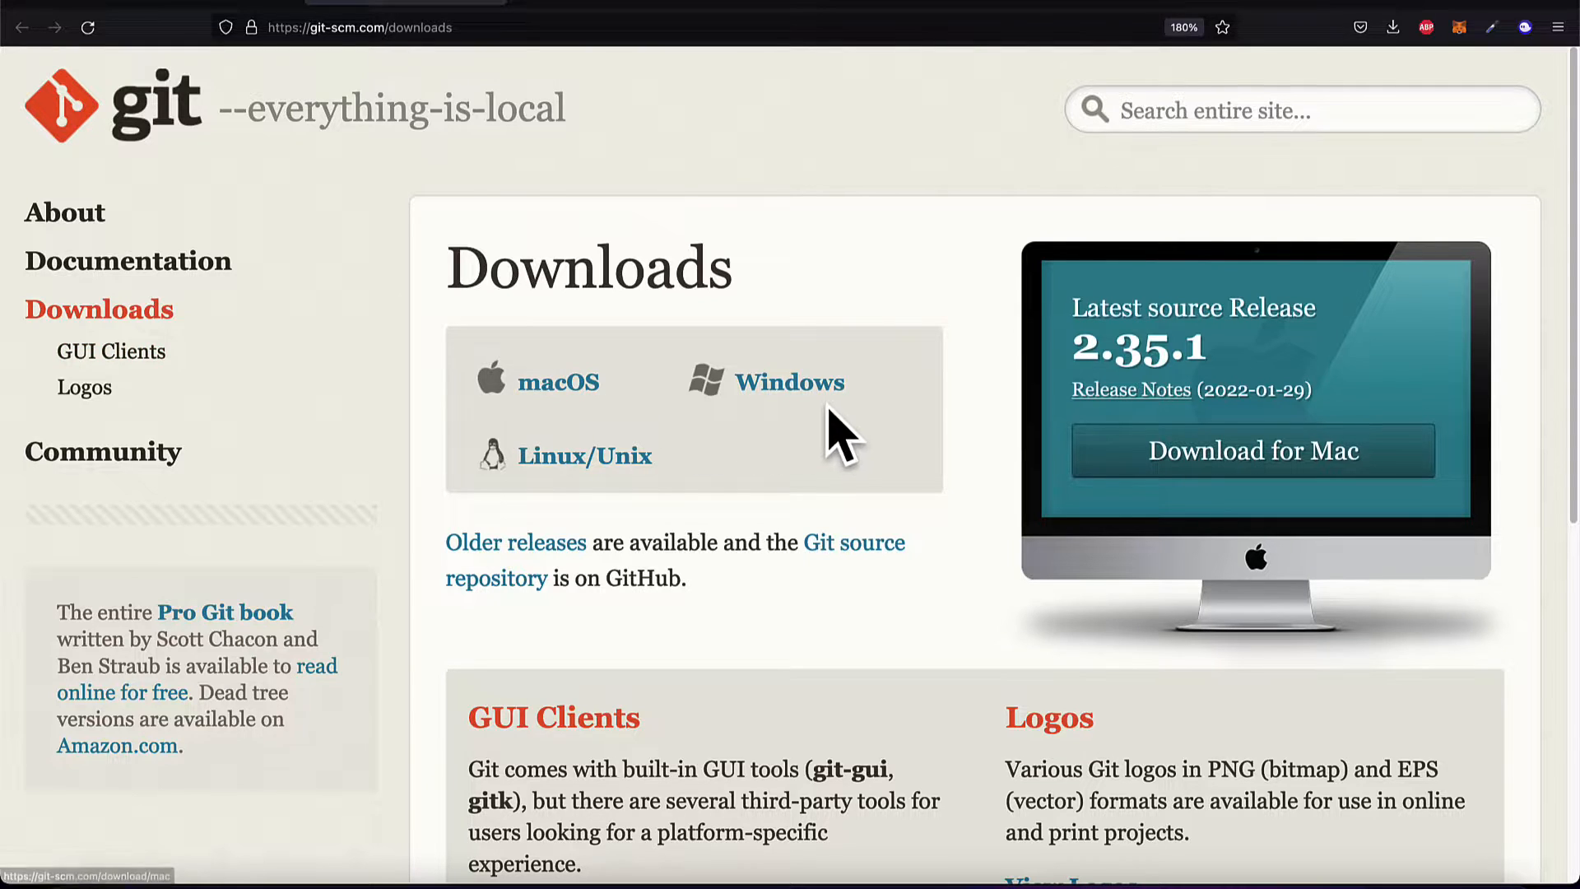
Scroll the git-scm.com Downloads page and follow the macOS download link
{"action": "scroll", "scroll_direction": "down", "scroll_amount": 3}
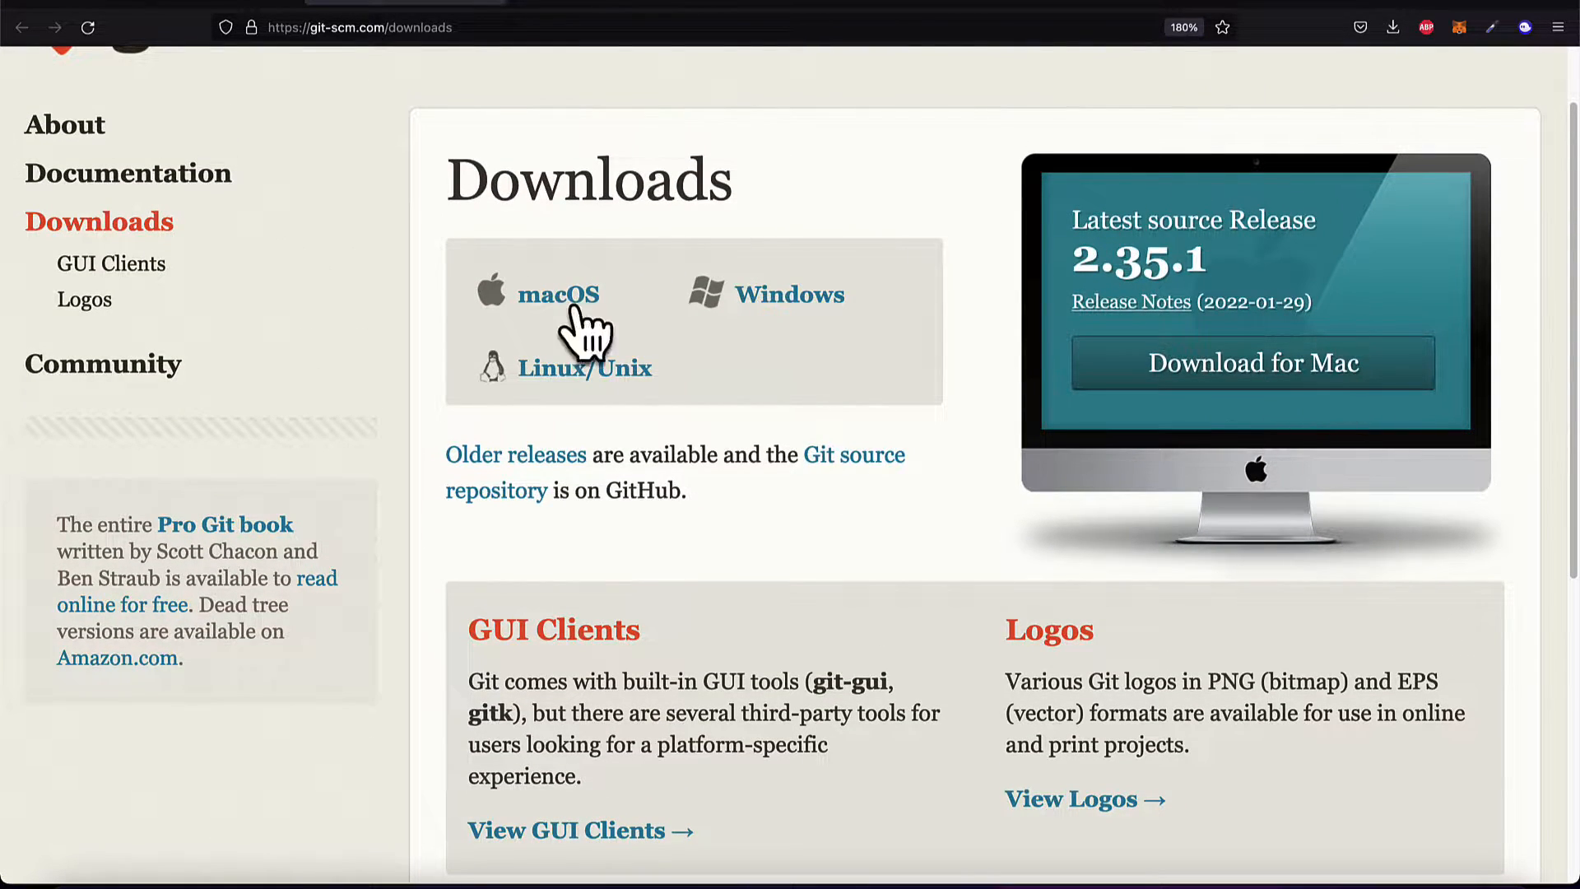
{"action": "left_click", "coordinate": [558, 293]}
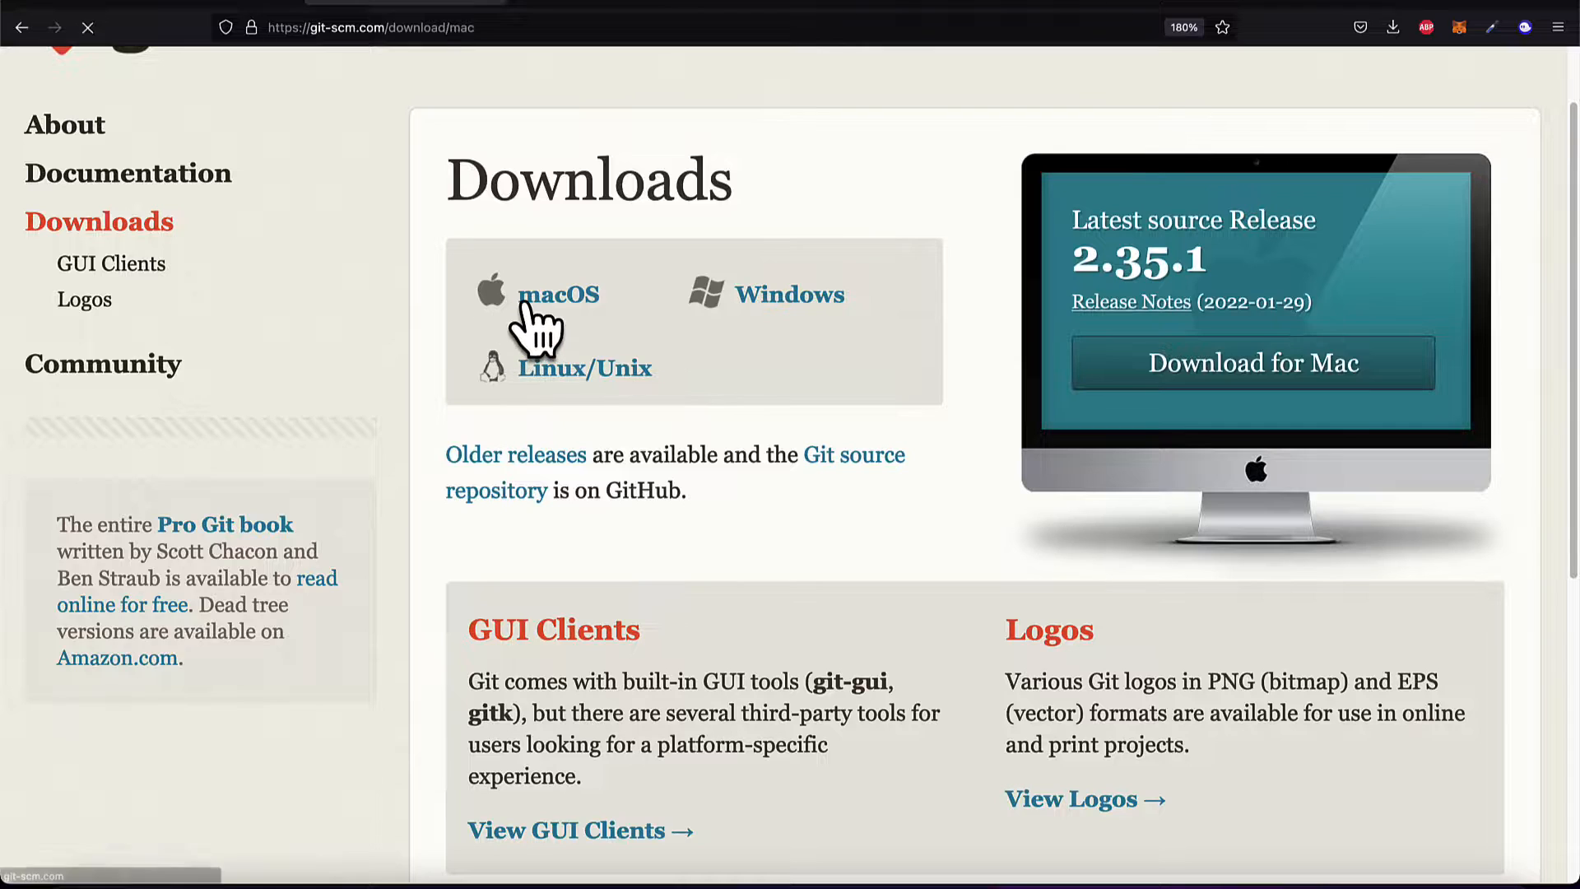
Load the 'Download for macOS' page and scroll through its install options down to git-gui
{"action": "left_click", "coordinate": [558, 293]}
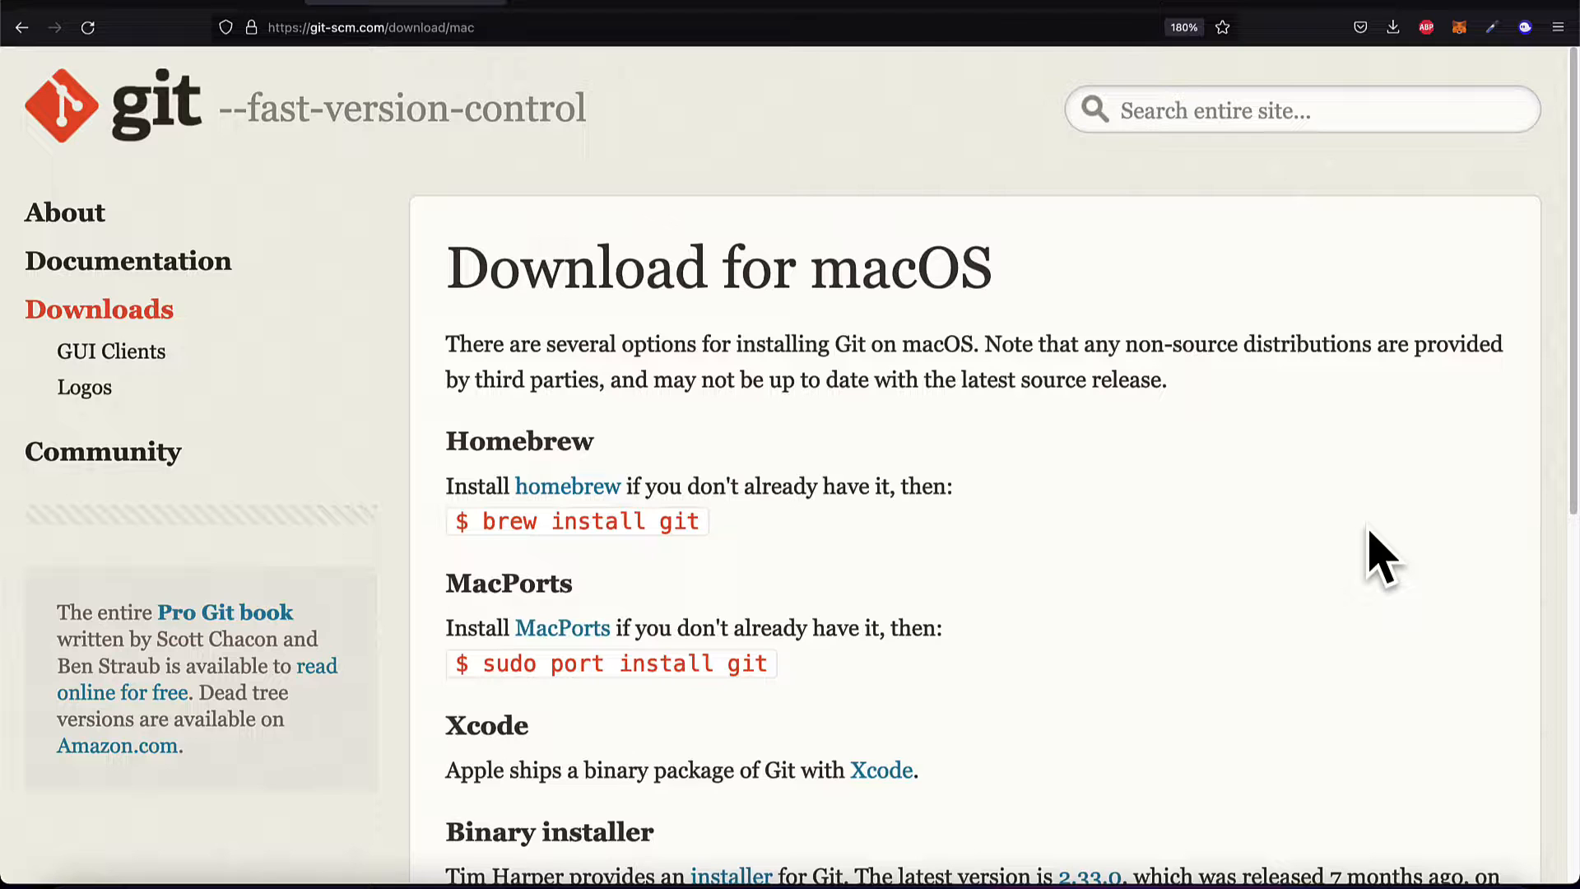
{"action": "scroll", "scroll_direction": "down", "scroll_amount": 3}
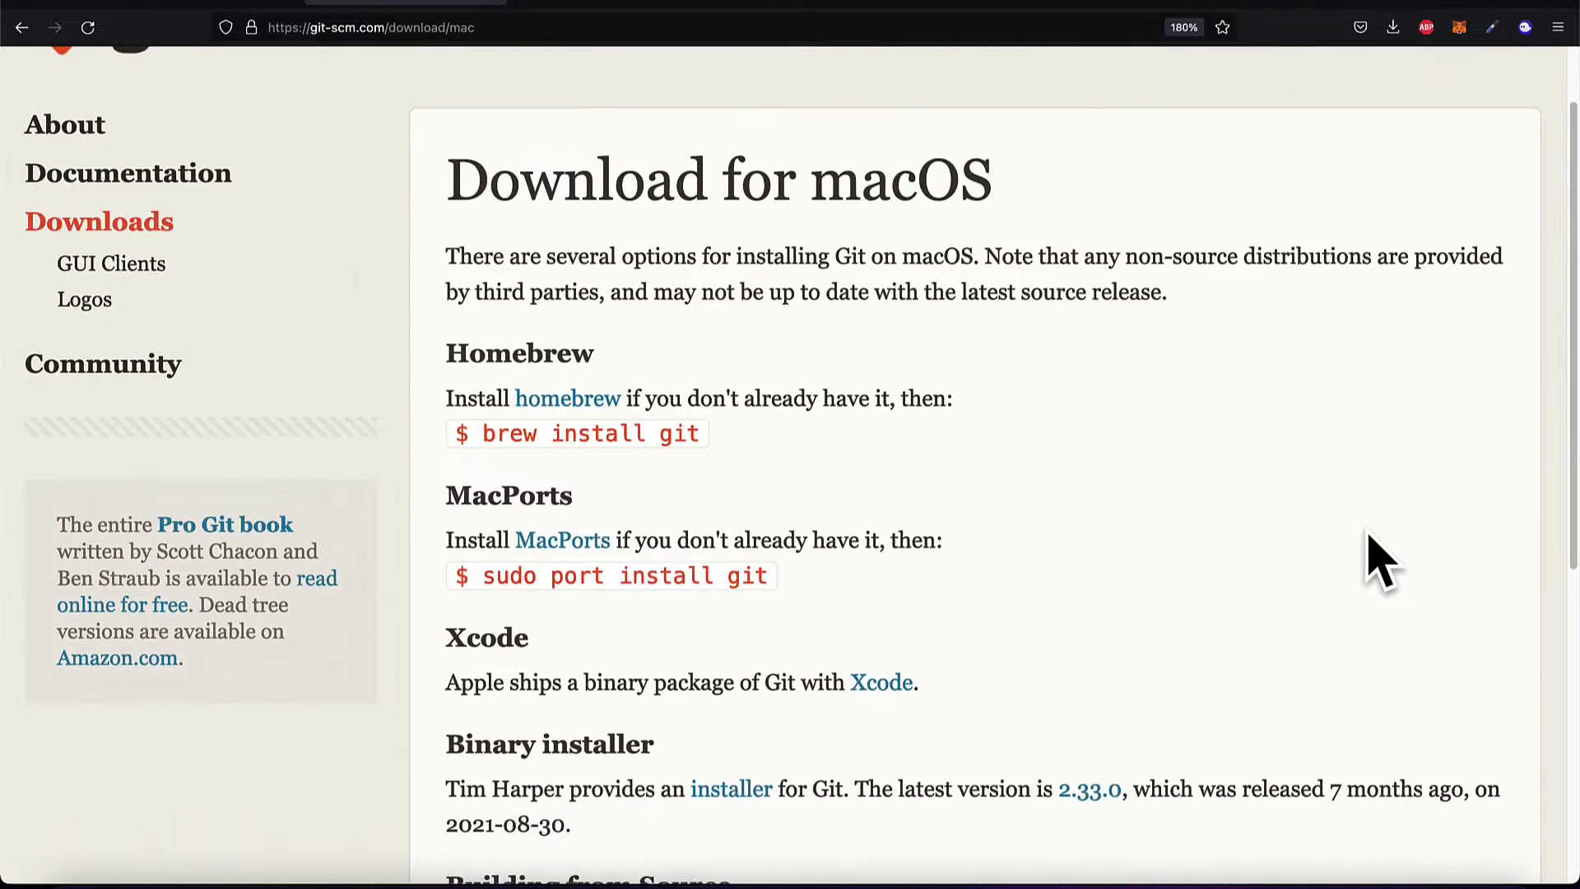
{"action": "scroll", "scroll_direction": "down", "scroll_amount": 3}
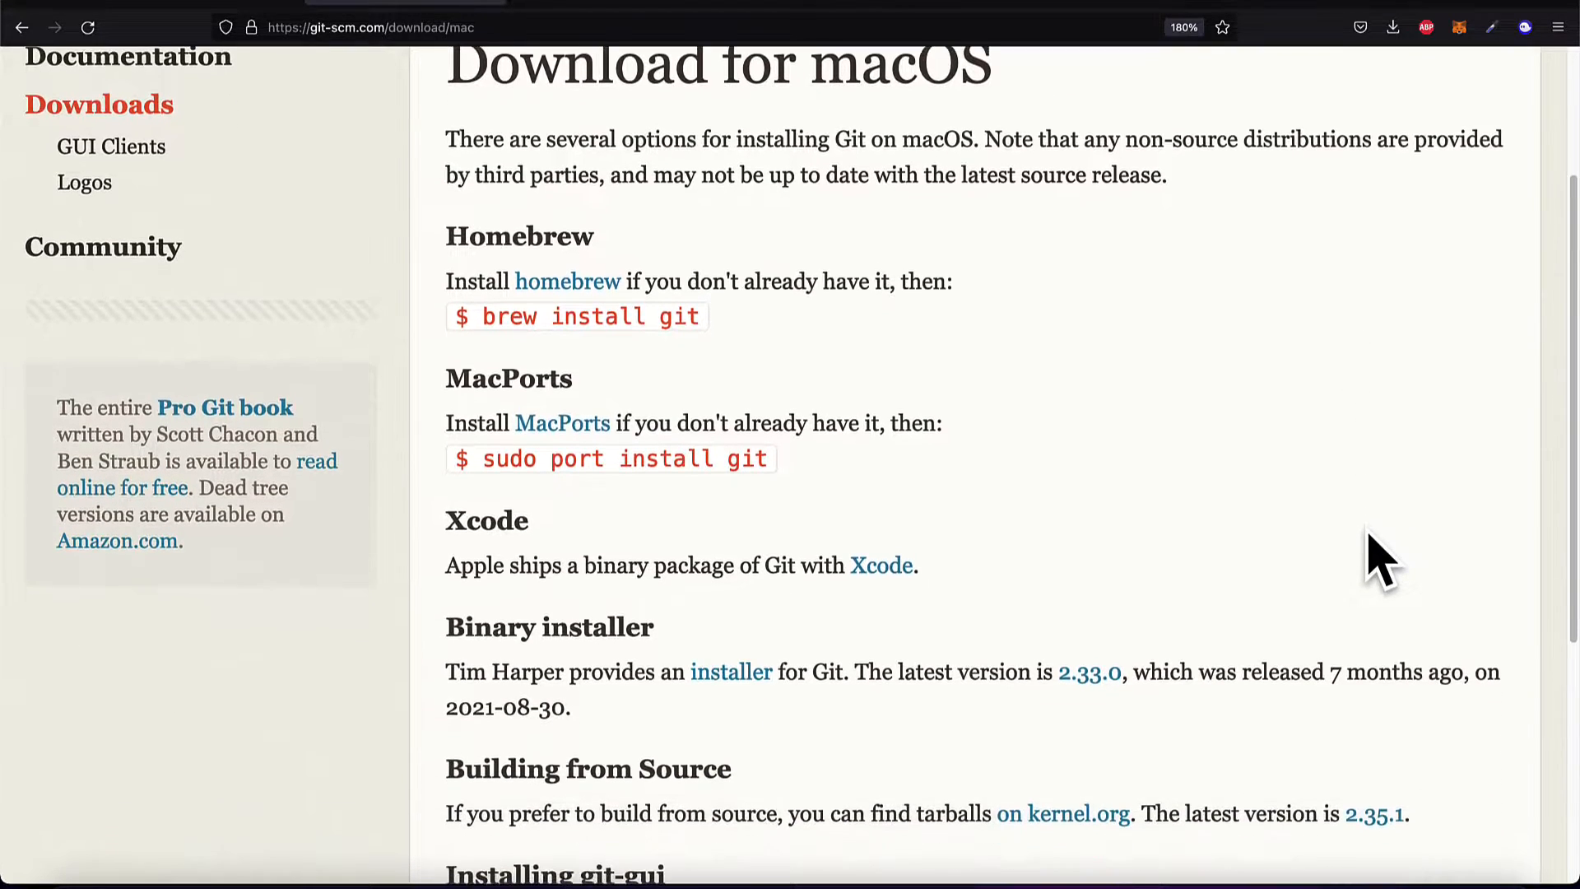
{"action": "scroll", "scroll_direction": "down", "scroll_amount": 3}
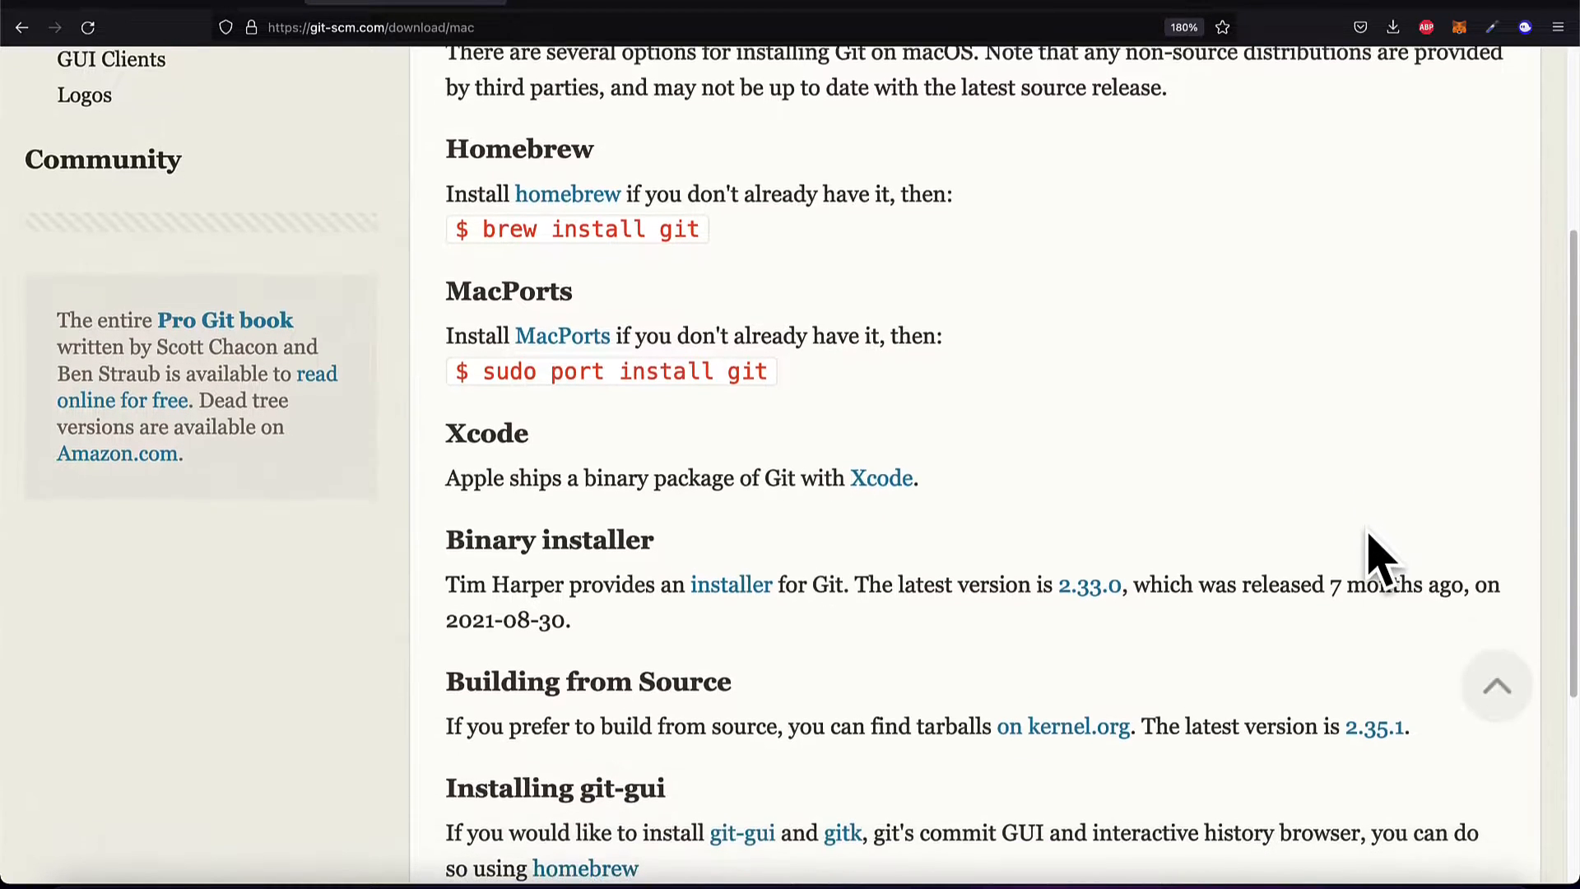
{"action": "scroll", "scroll_direction": "down", "scroll_amount": 3}
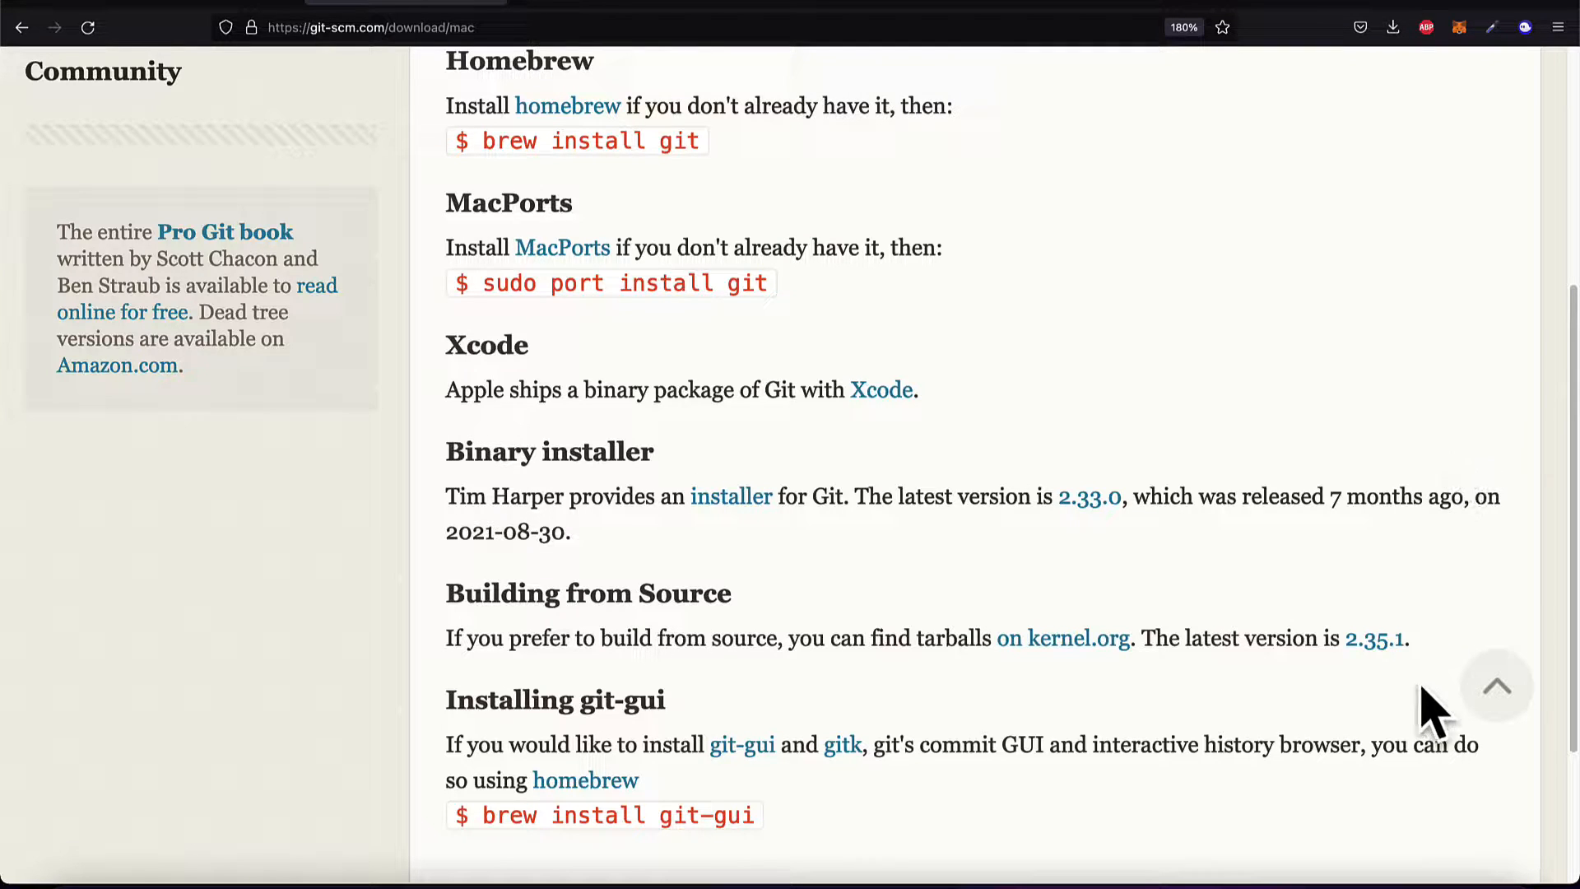
{"action": "mouse_move", "coordinate": [1360, 800]}
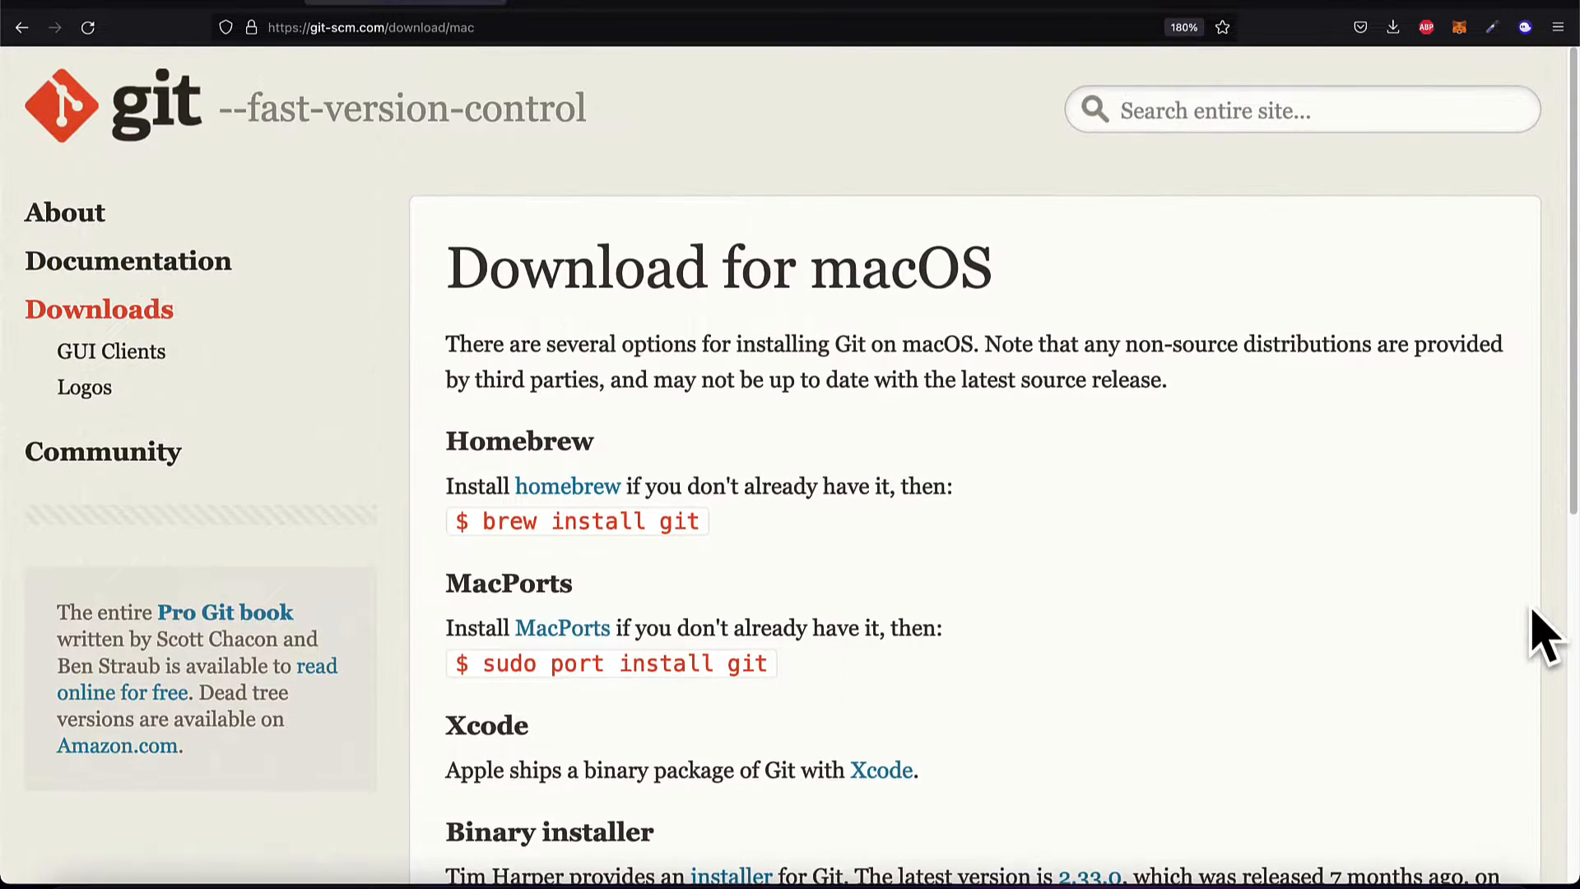
{"action": "mouse_move", "coordinate": [1471, 610]}
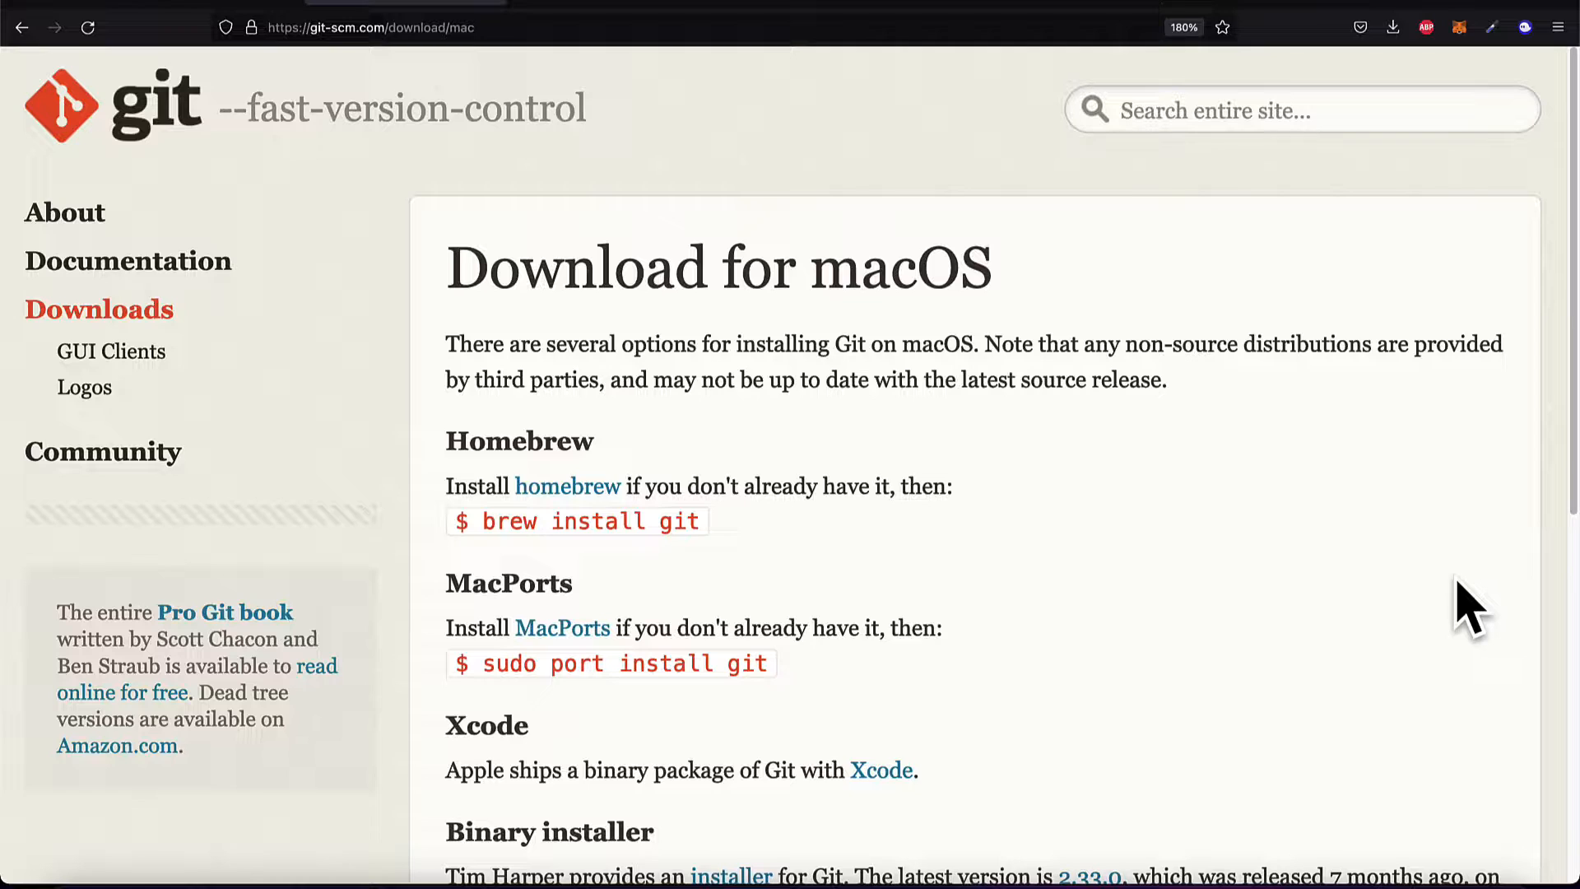
{"action": "mouse_move", "coordinate": [514, 513]}
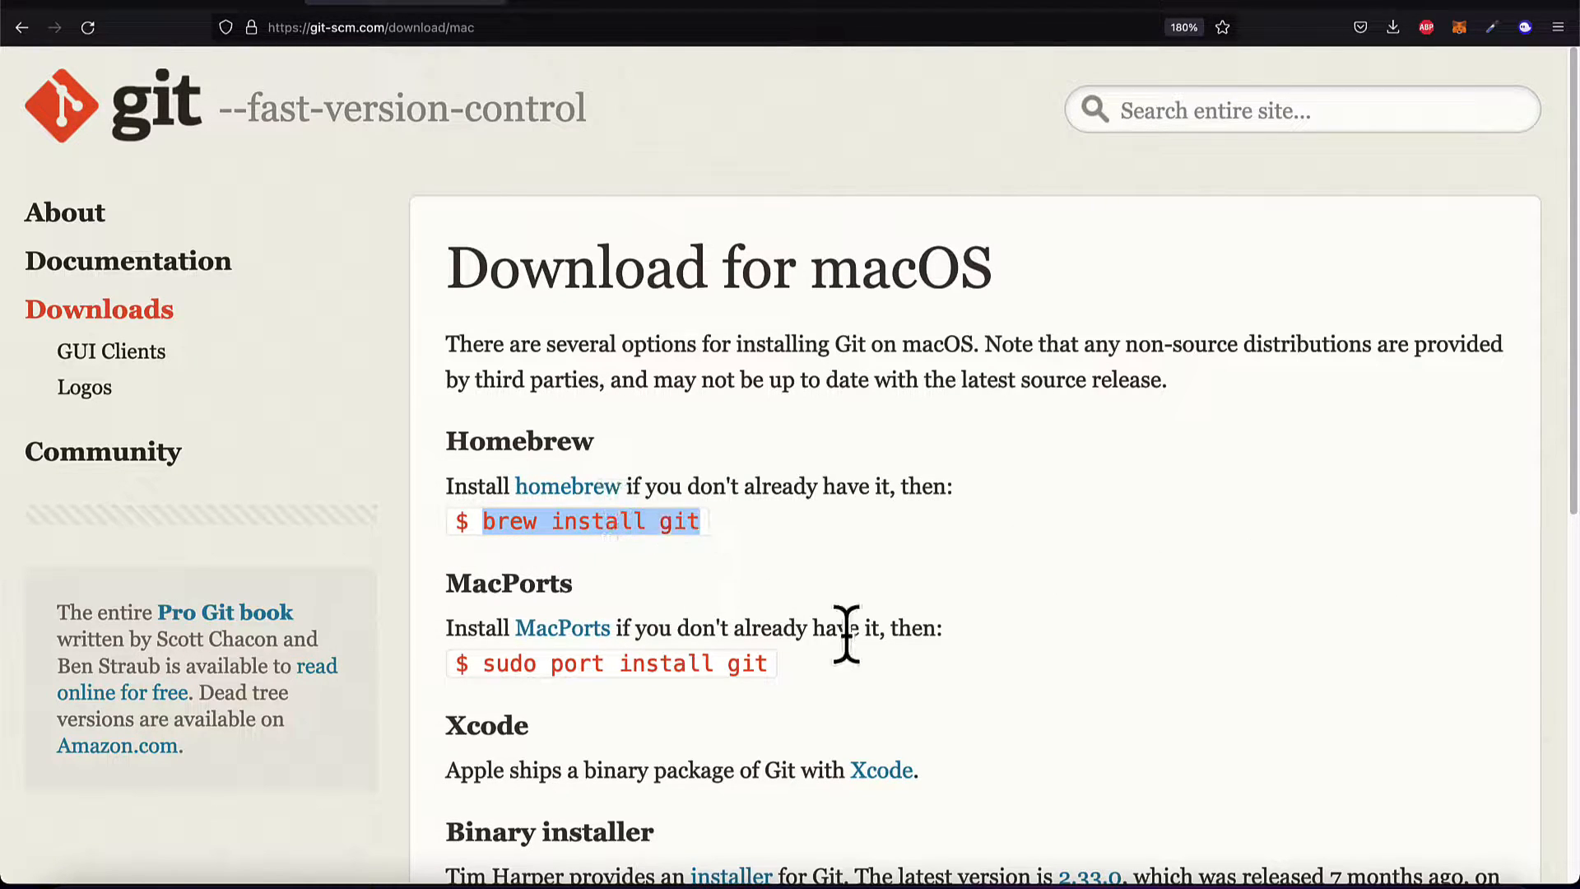
{"action": "mouse_move", "coordinate": [503, 589]}
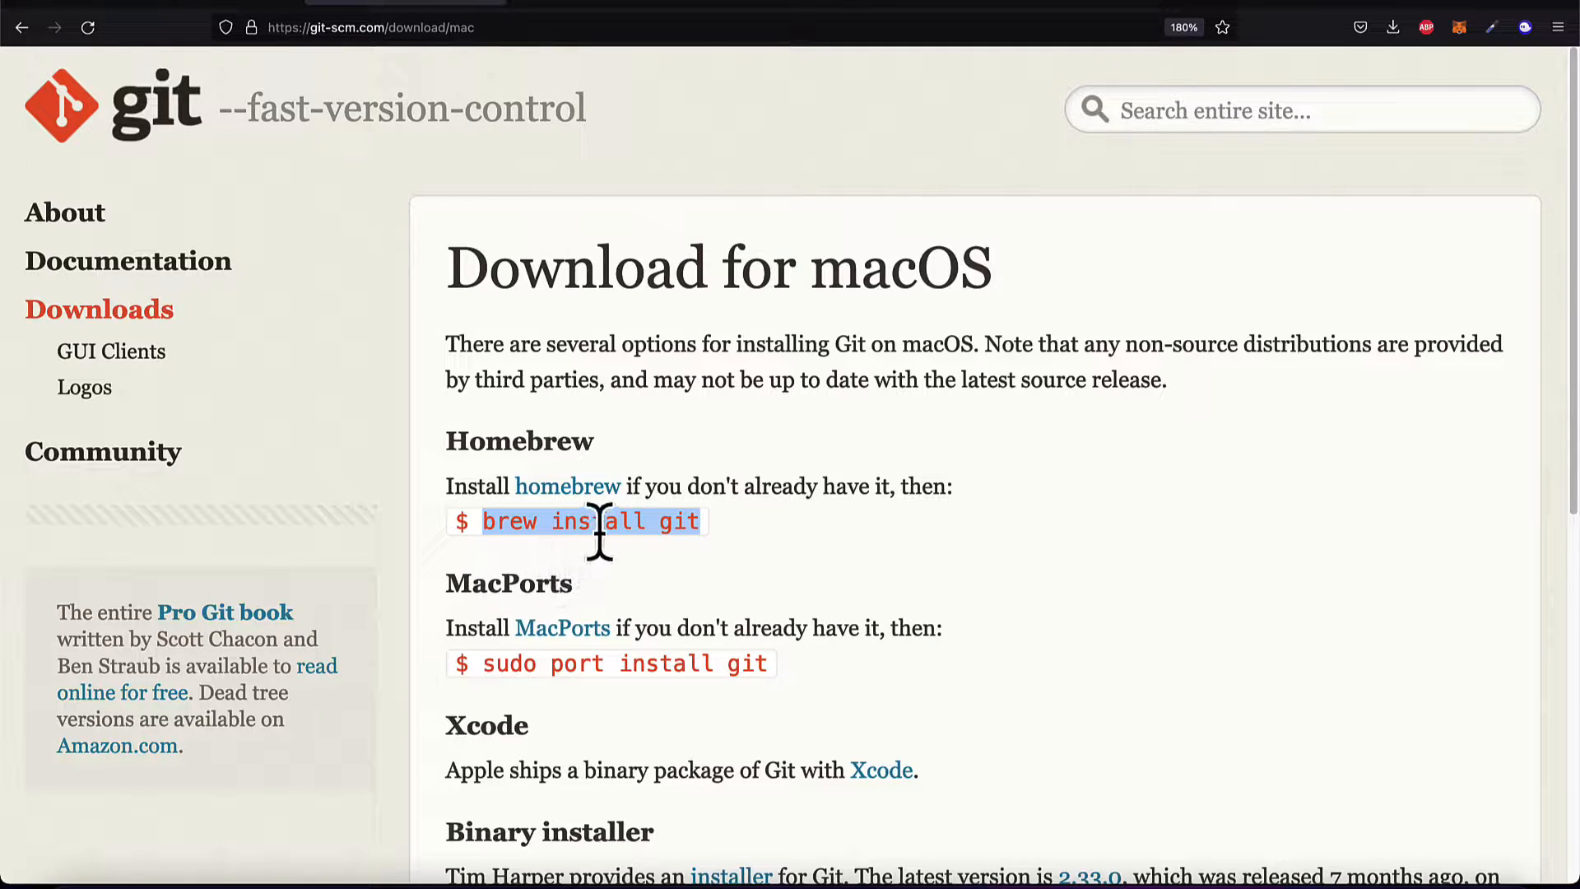
{"action": "mouse_move", "coordinate": [841, 579]}
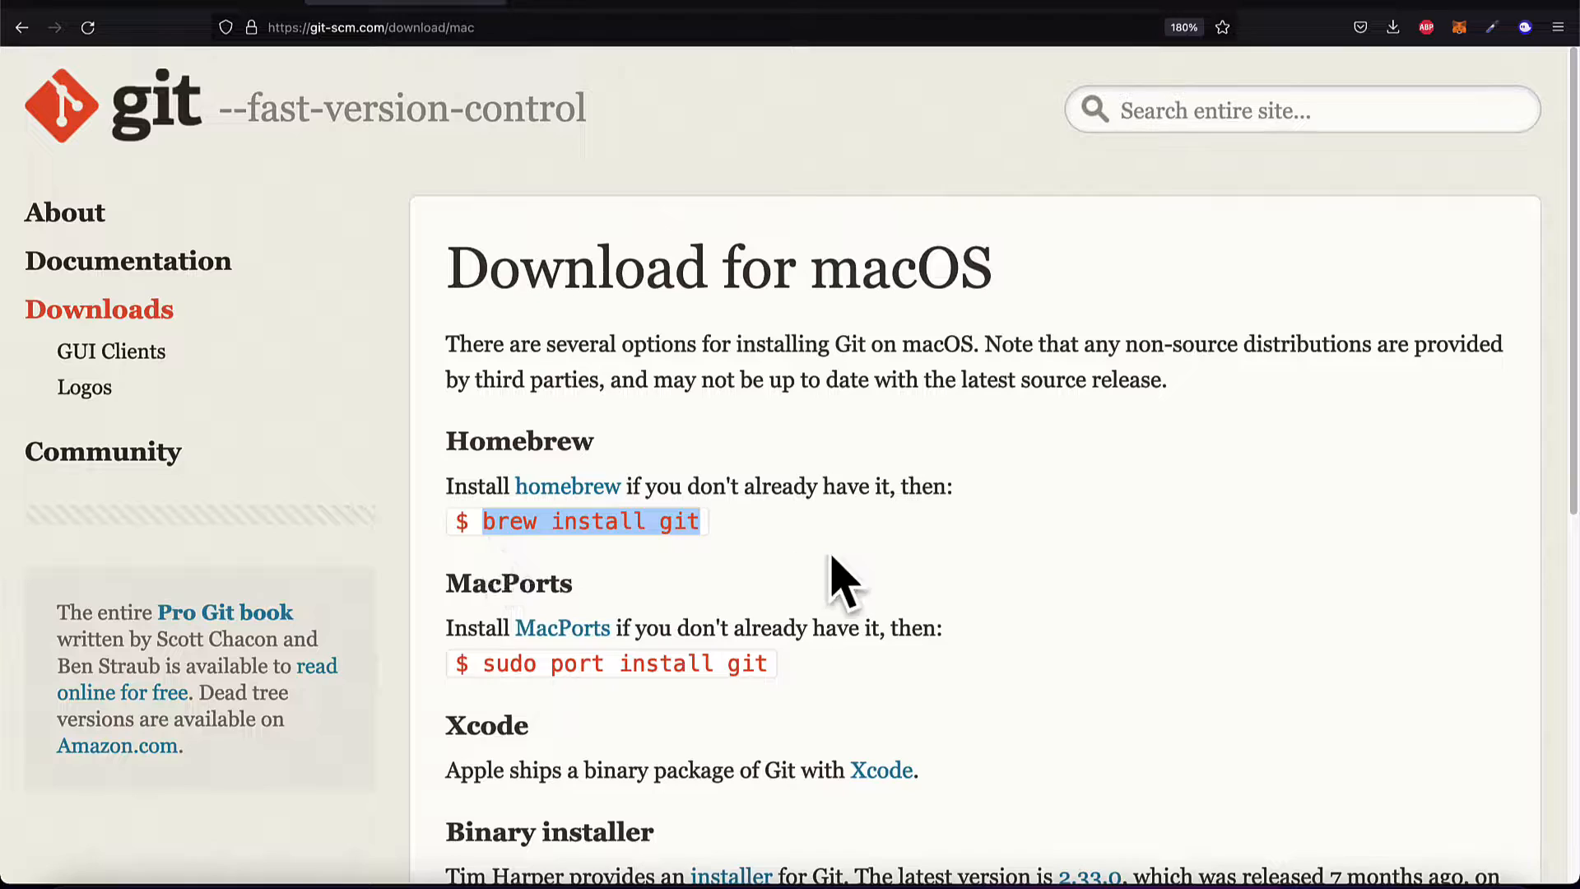
{"action": "mouse_move", "coordinate": [895, 569]}
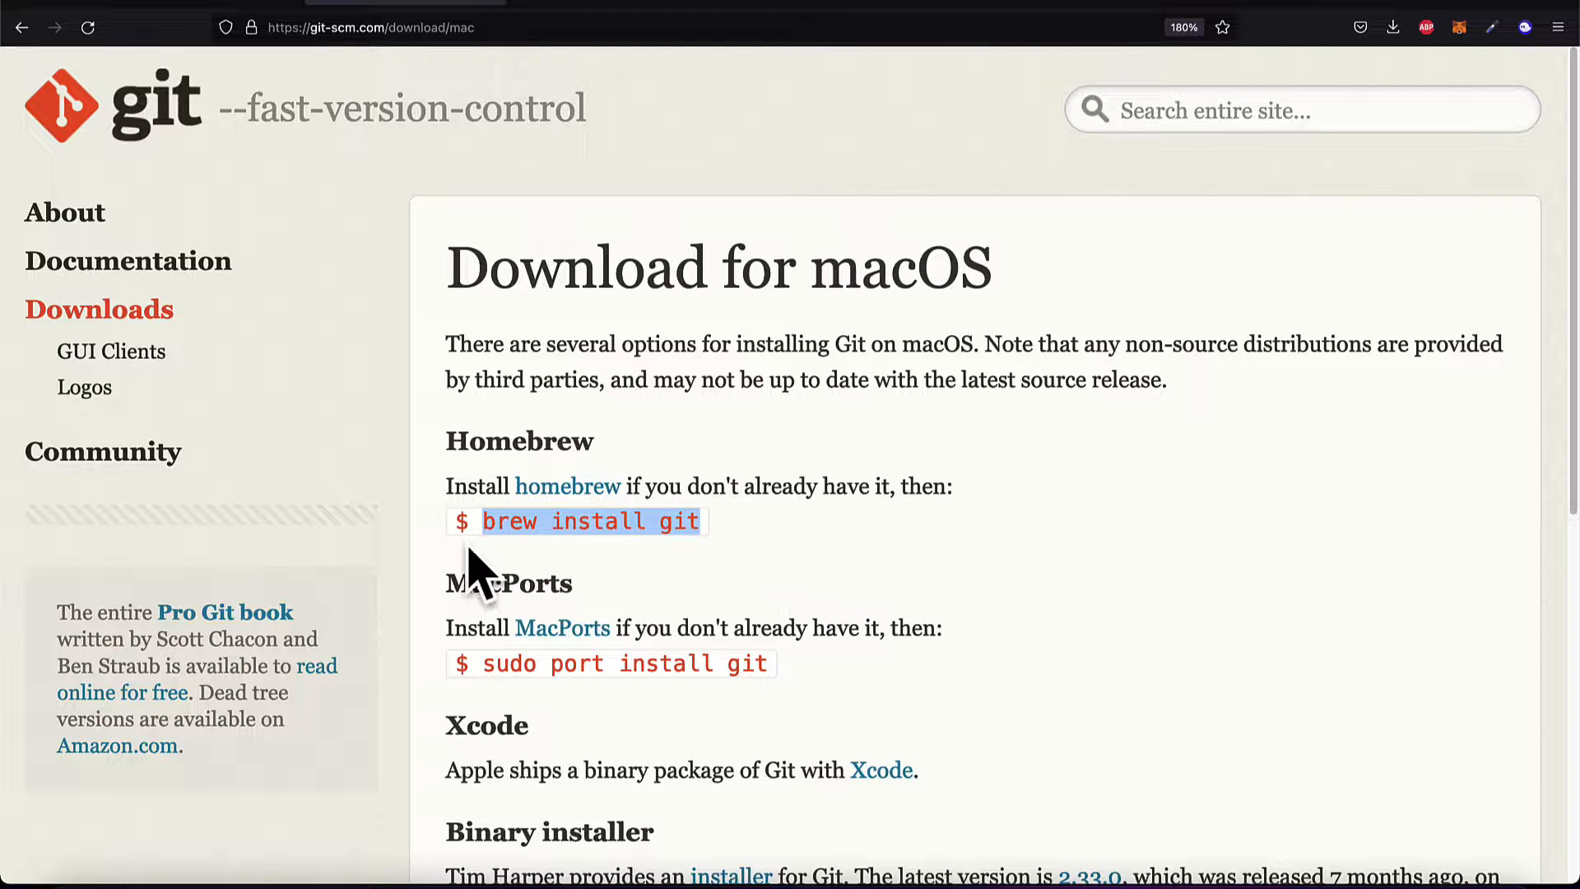
{"action": "mouse_move", "coordinate": [696, 574]}
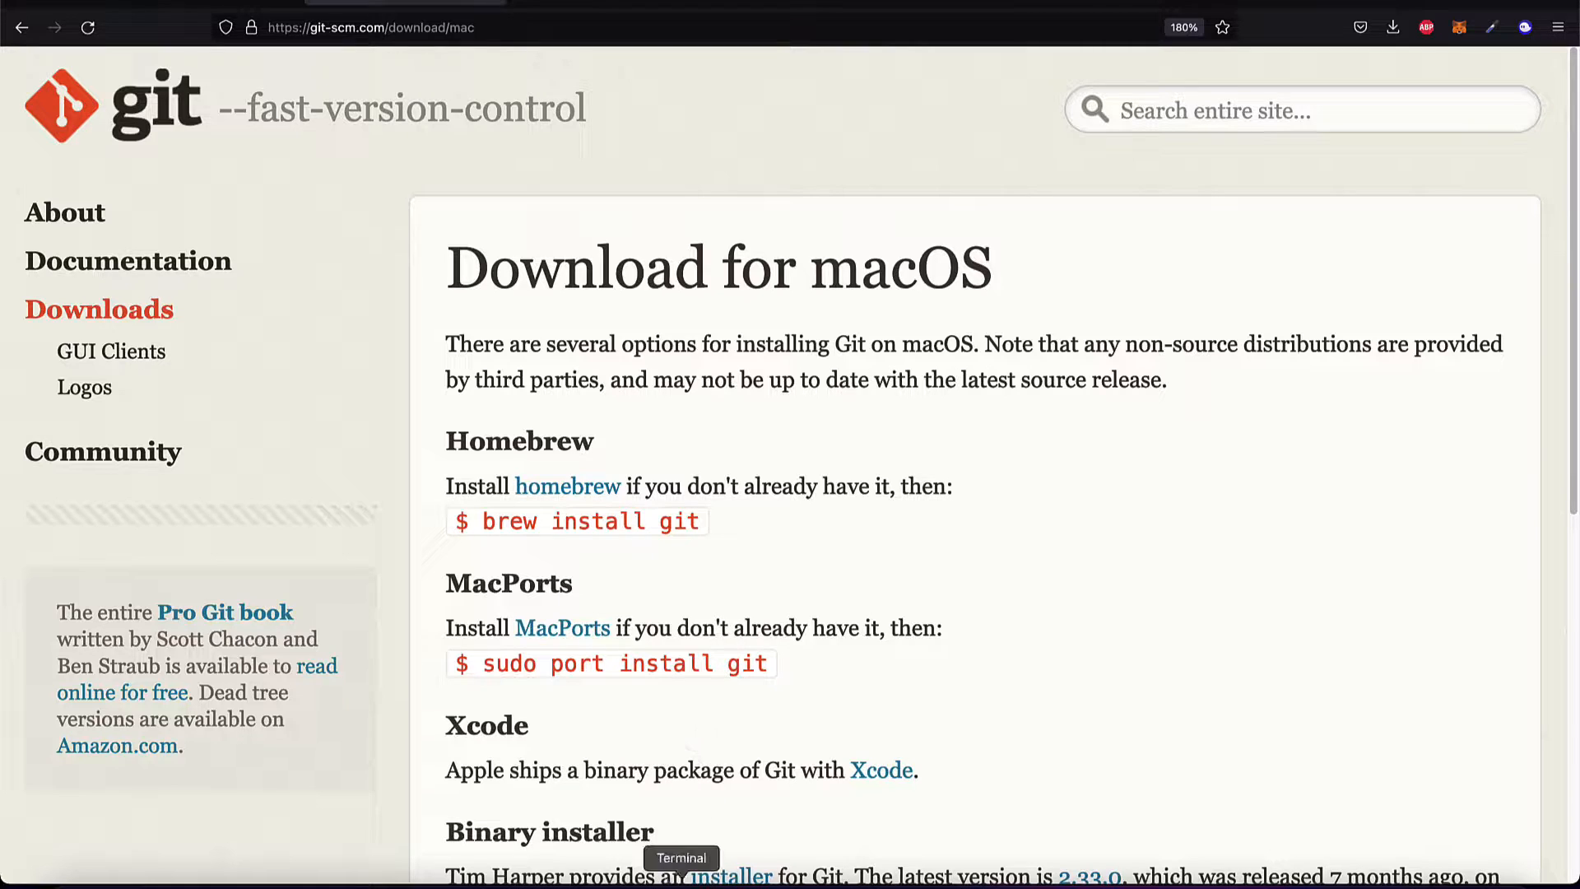
Run 'brew install git' in Terminal, which reports git 2.35.1 already installed and up-to-date
{"action": "left_click", "coordinate": [681, 857]}
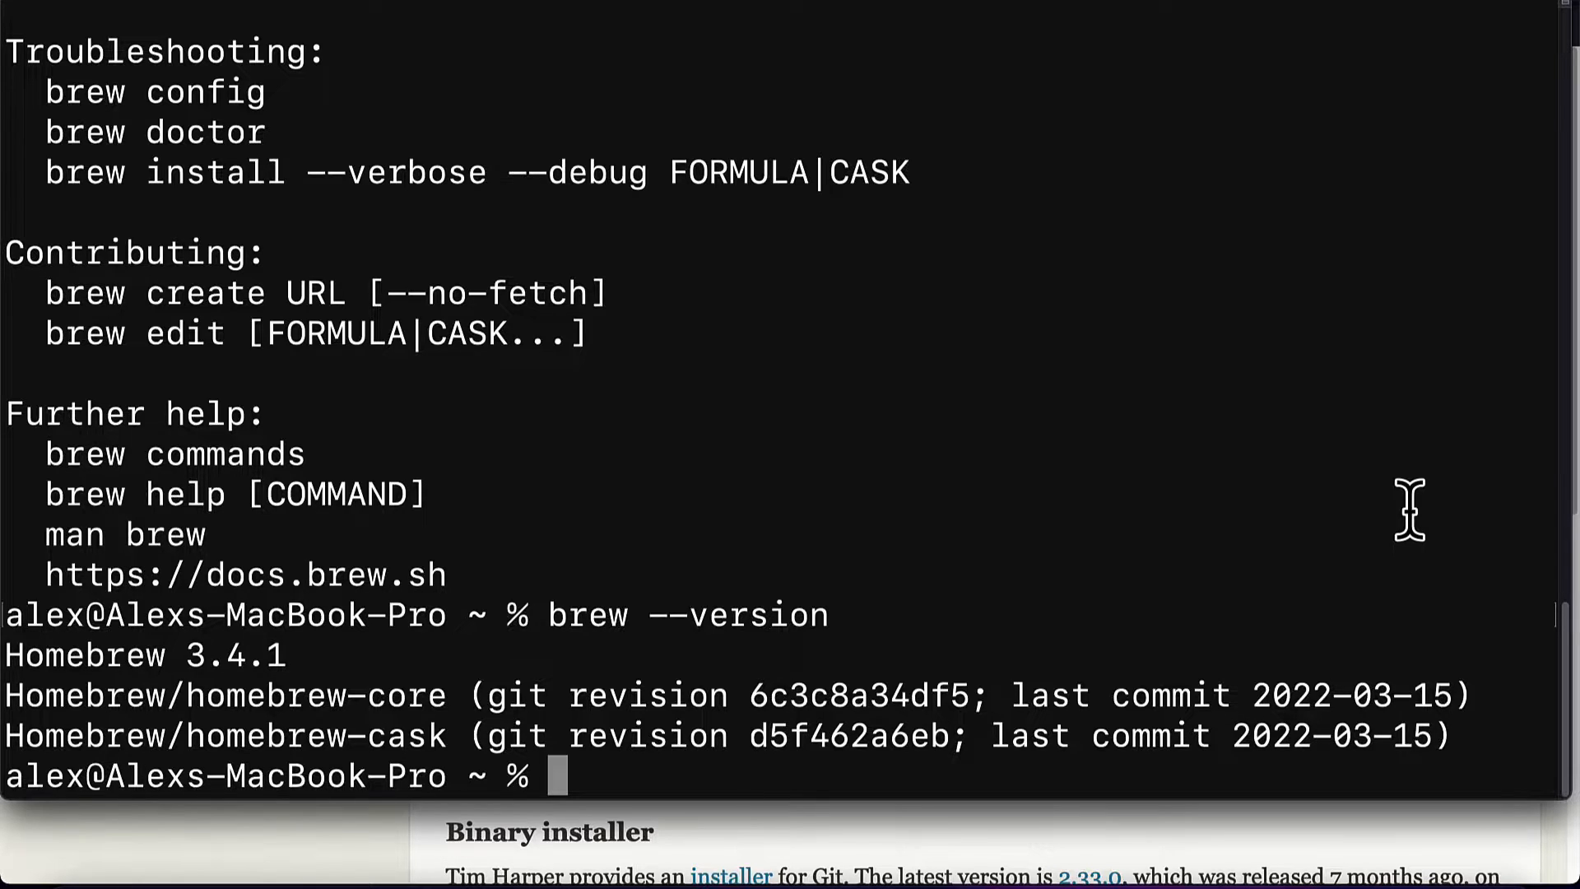
{"action": "type", "text": "brew install git"}
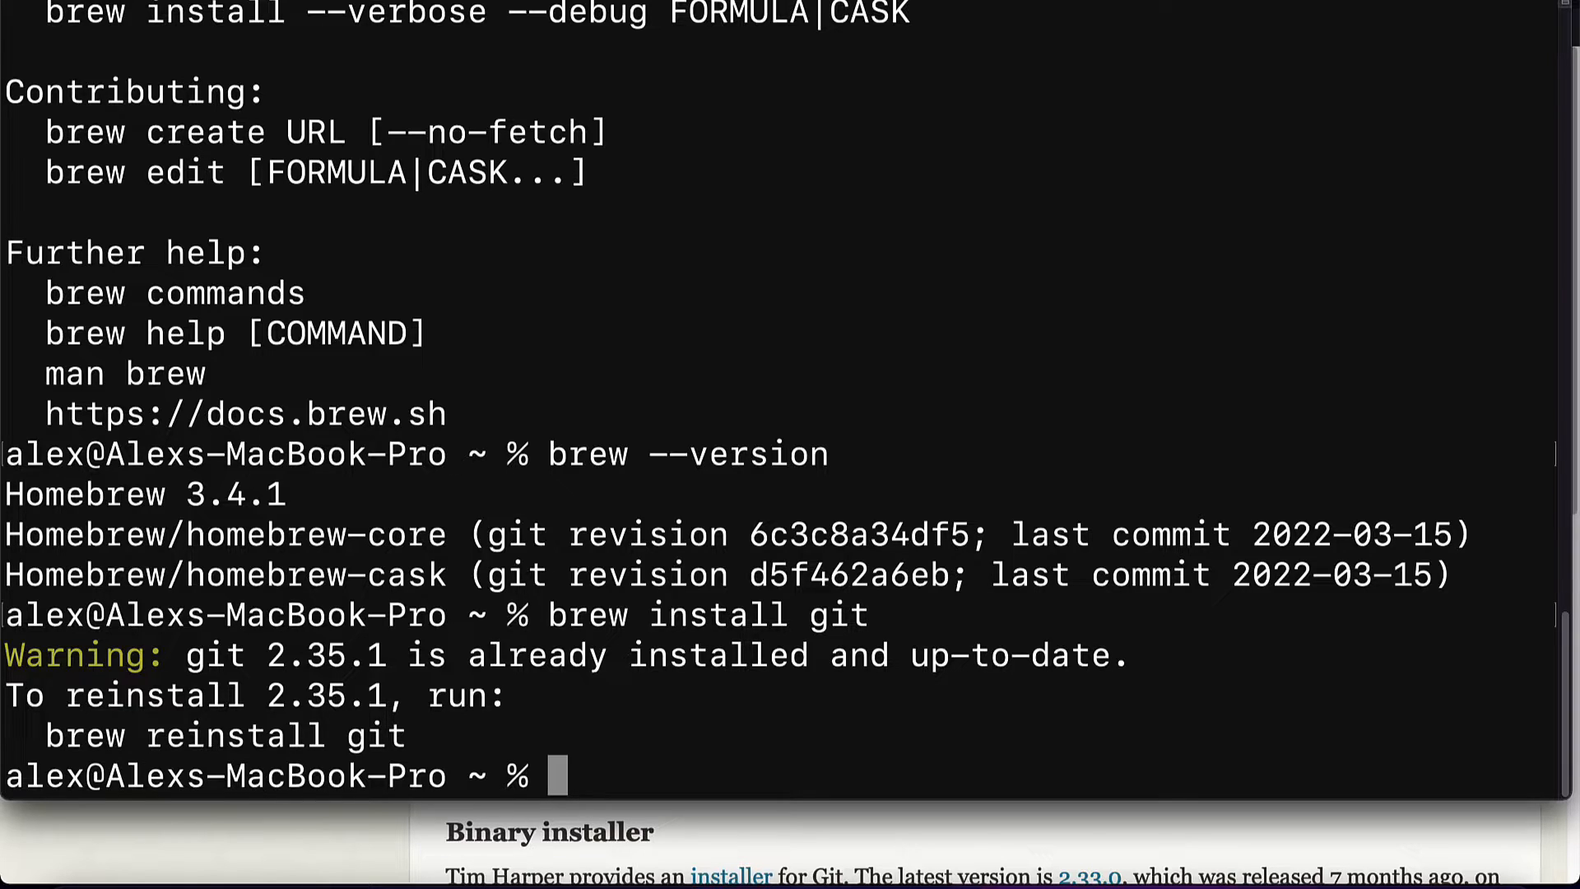
Reinstall Git 2.35.1 with 'brew reinstall git' and wait for the cleanup messages
{"action": "type", "text": "bre"}
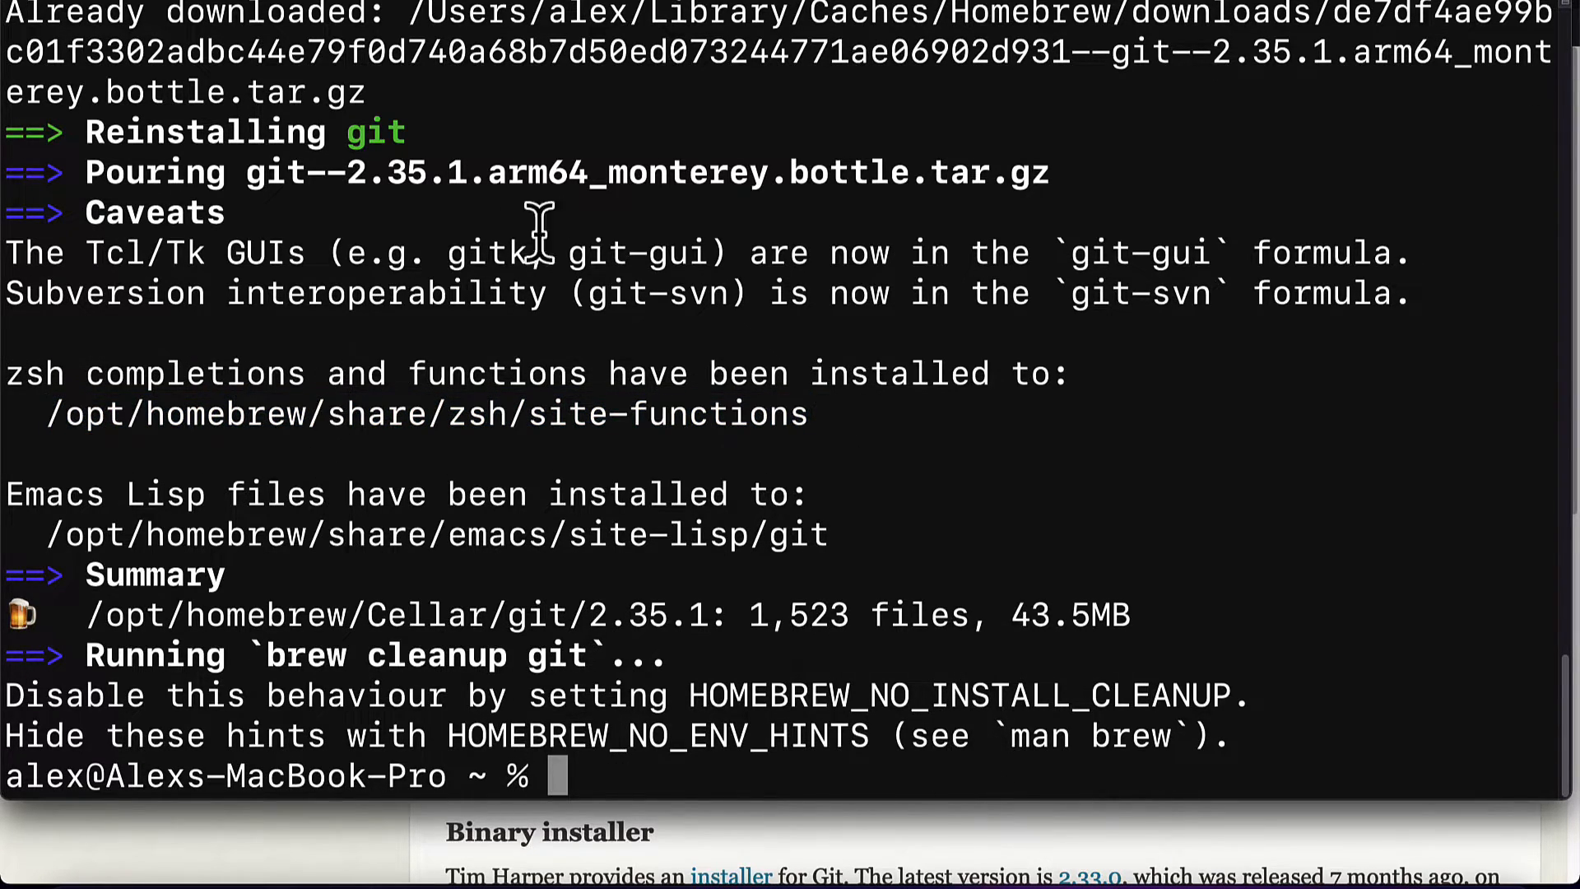
{"action": "mouse_move", "coordinate": [1393, 732]}
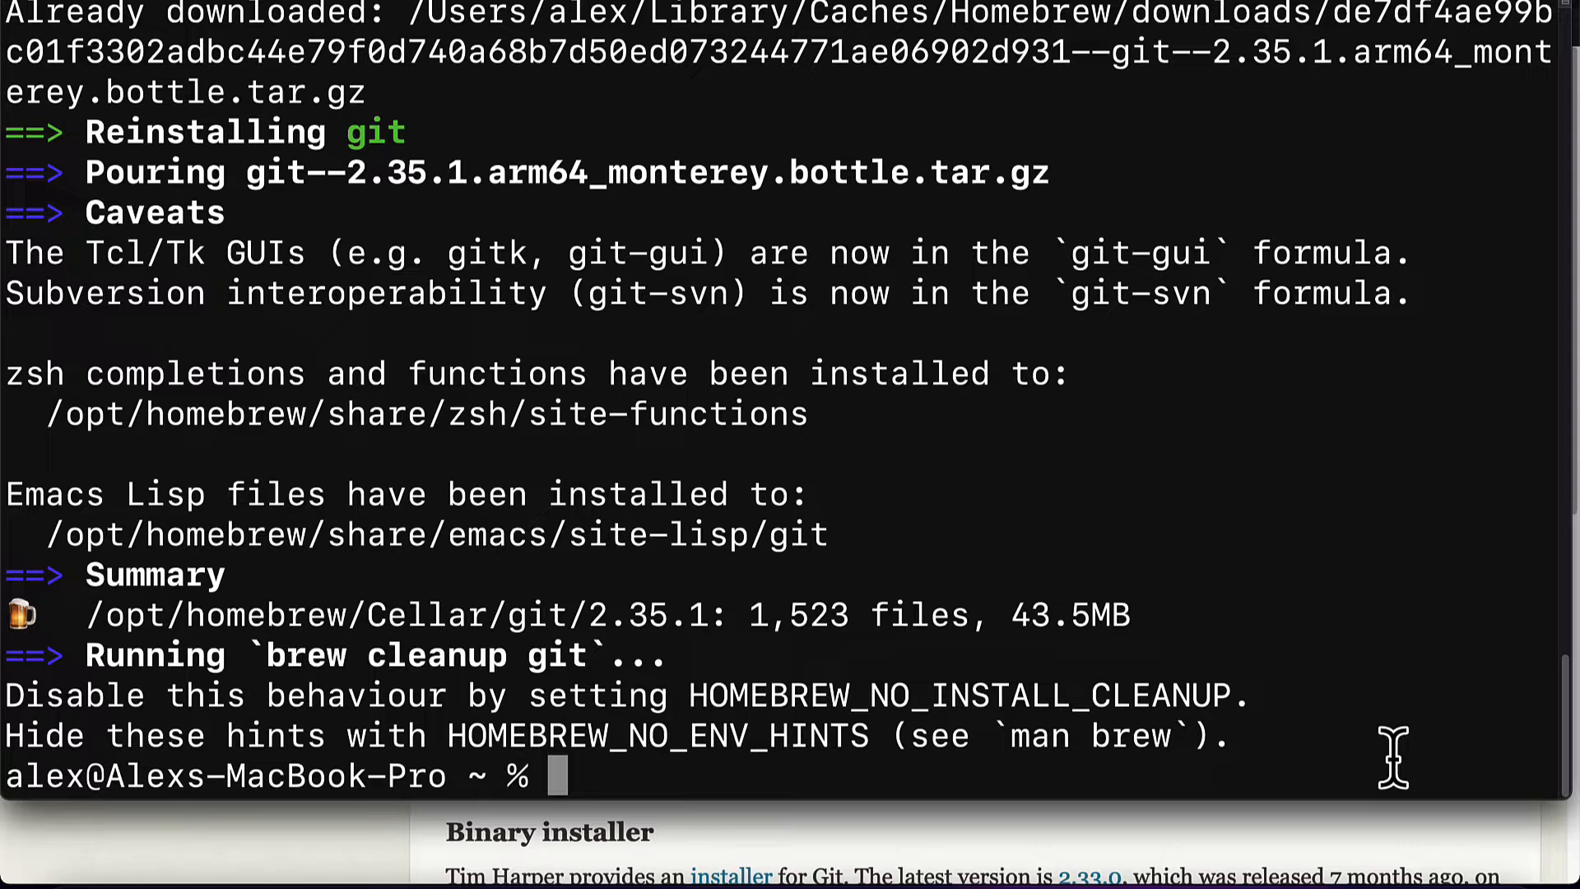
{"action": "type", "text": "git"}
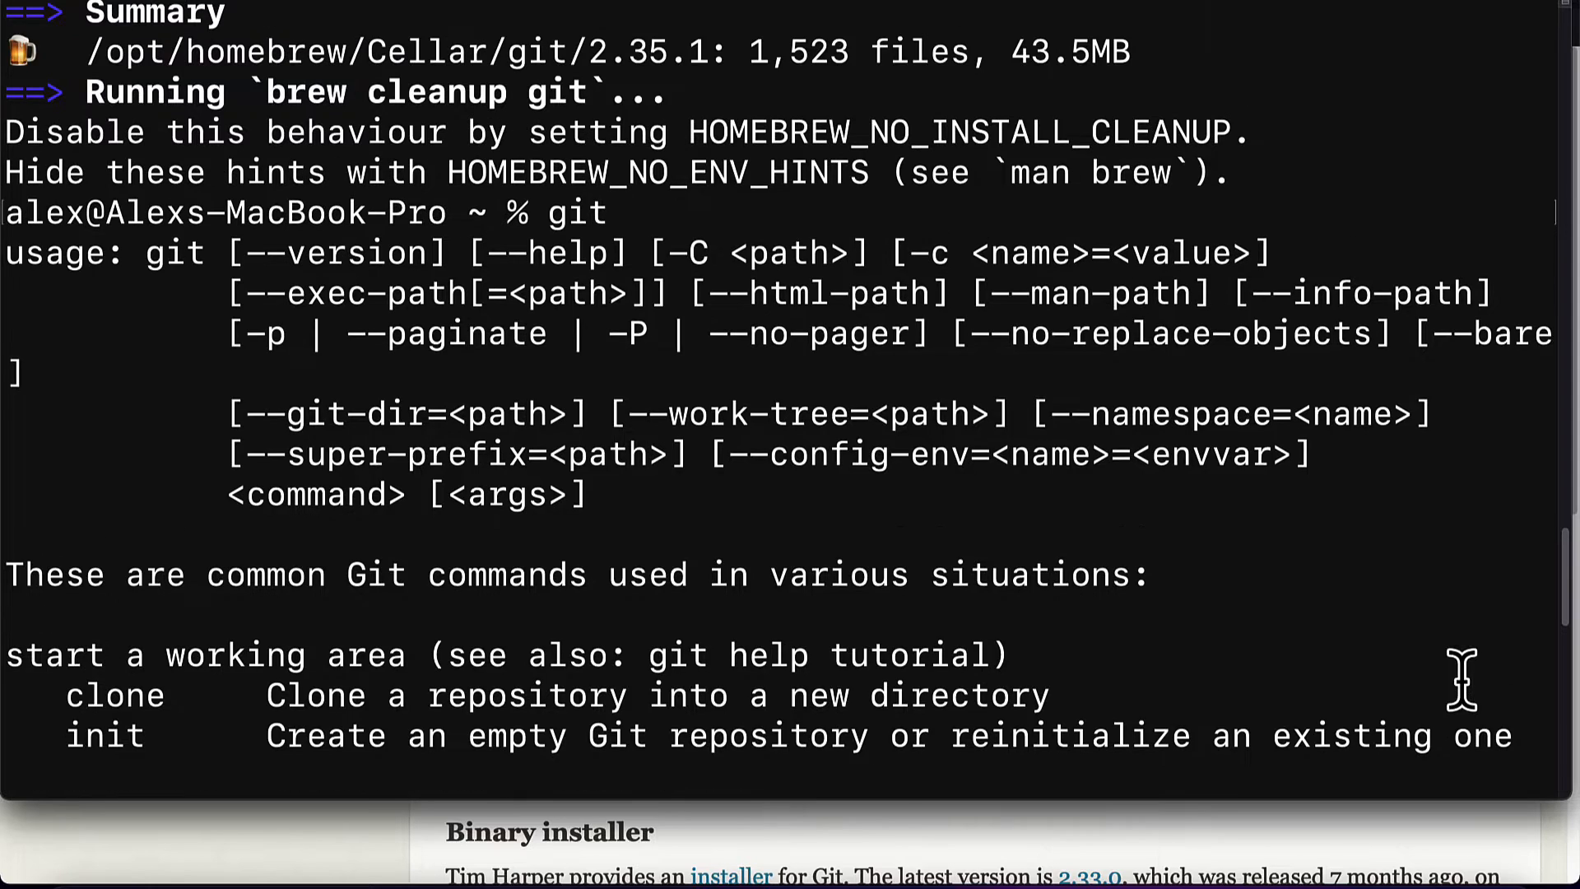
{"action": "mouse_move", "coordinate": [128, 509]}
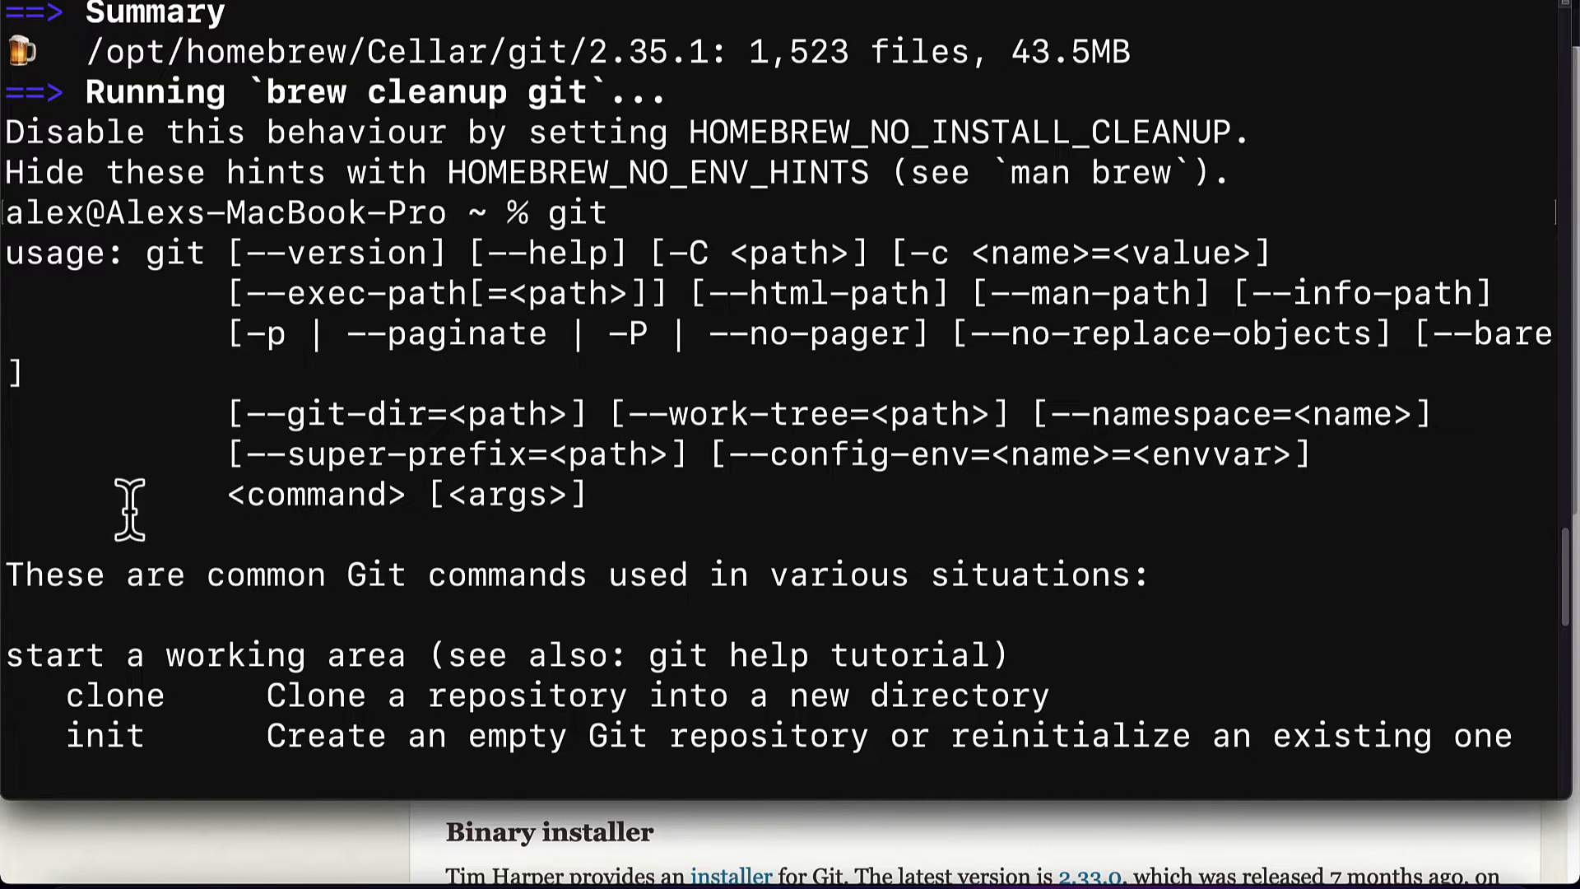
{"action": "mouse_move", "coordinate": [1297, 519]}
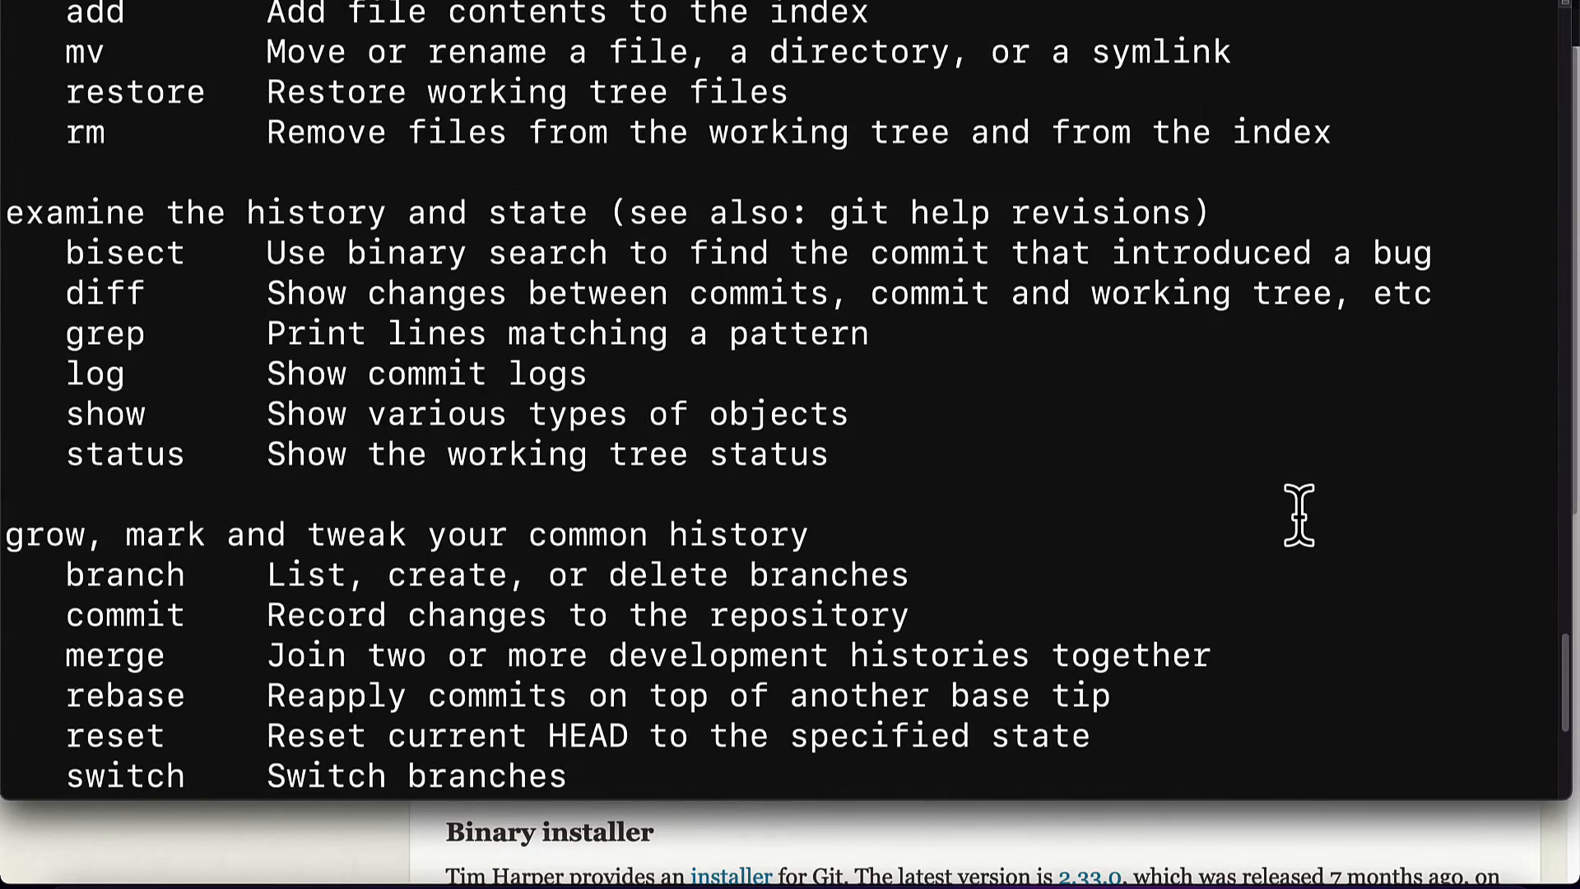
Scroll through Git's usage and common commands output, then enter 'git --version'
{"action": "scroll", "scroll_direction": "down", "scroll_amount": 3}
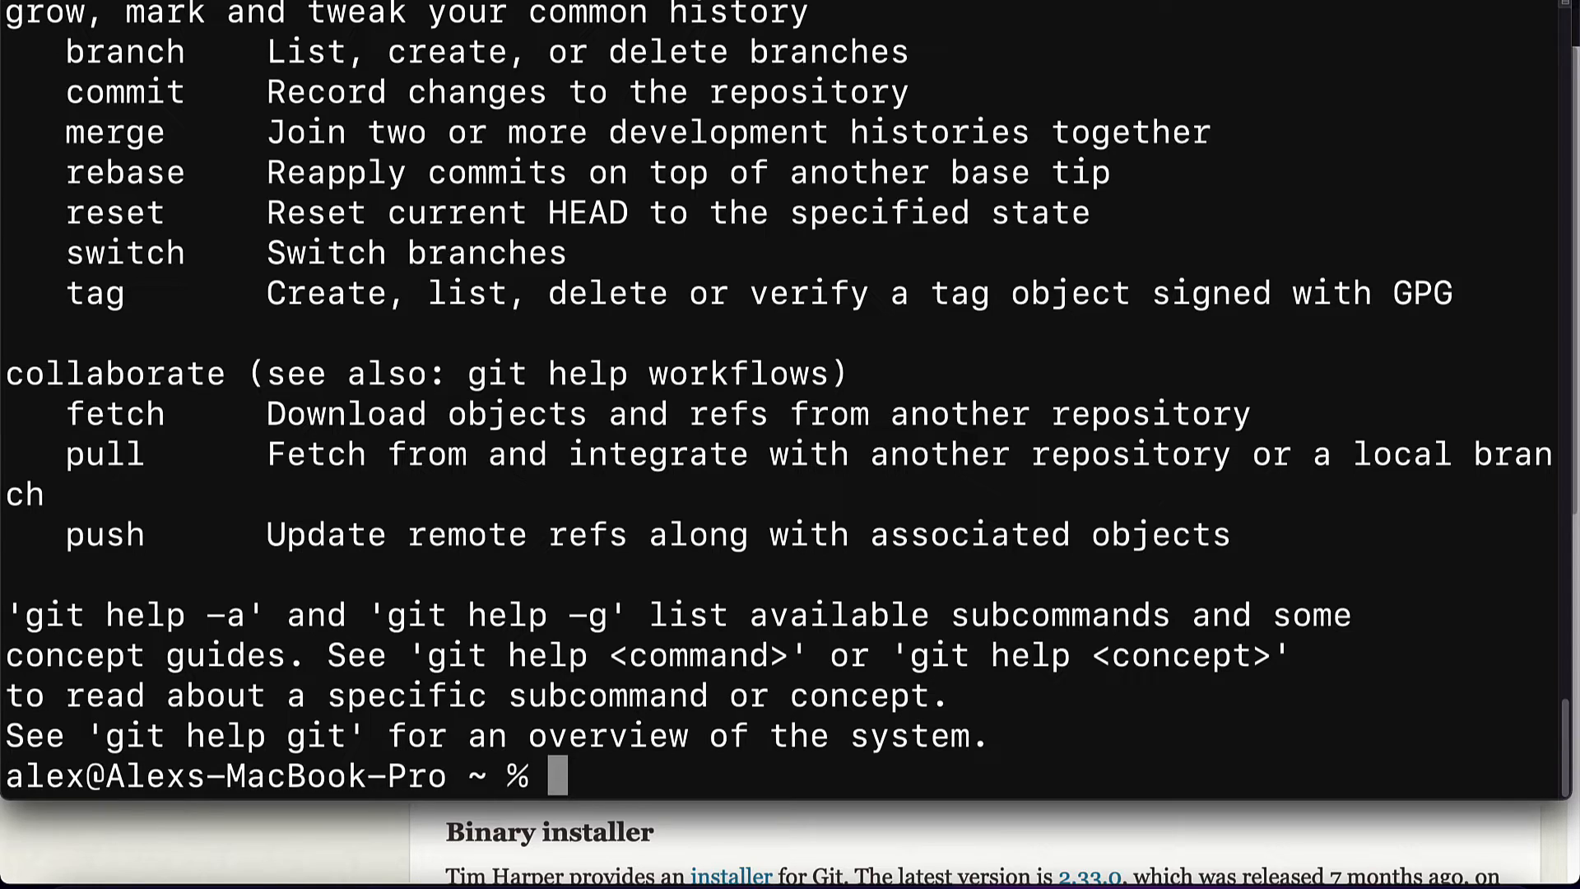
{"action": "type", "text": "git"}
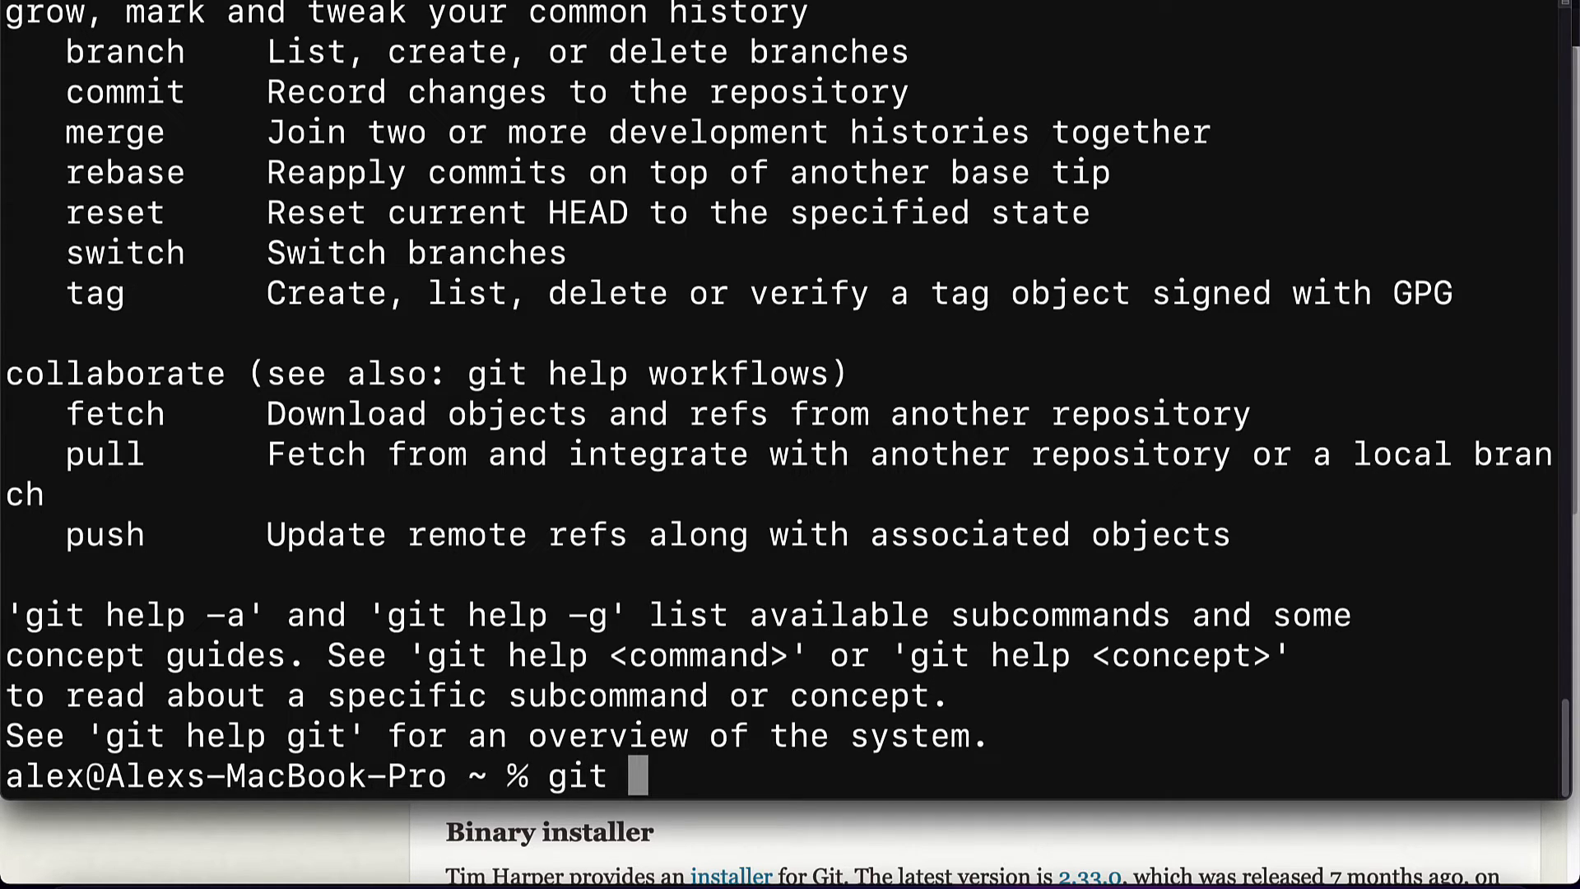
{"action": "type", "text": "--version"}
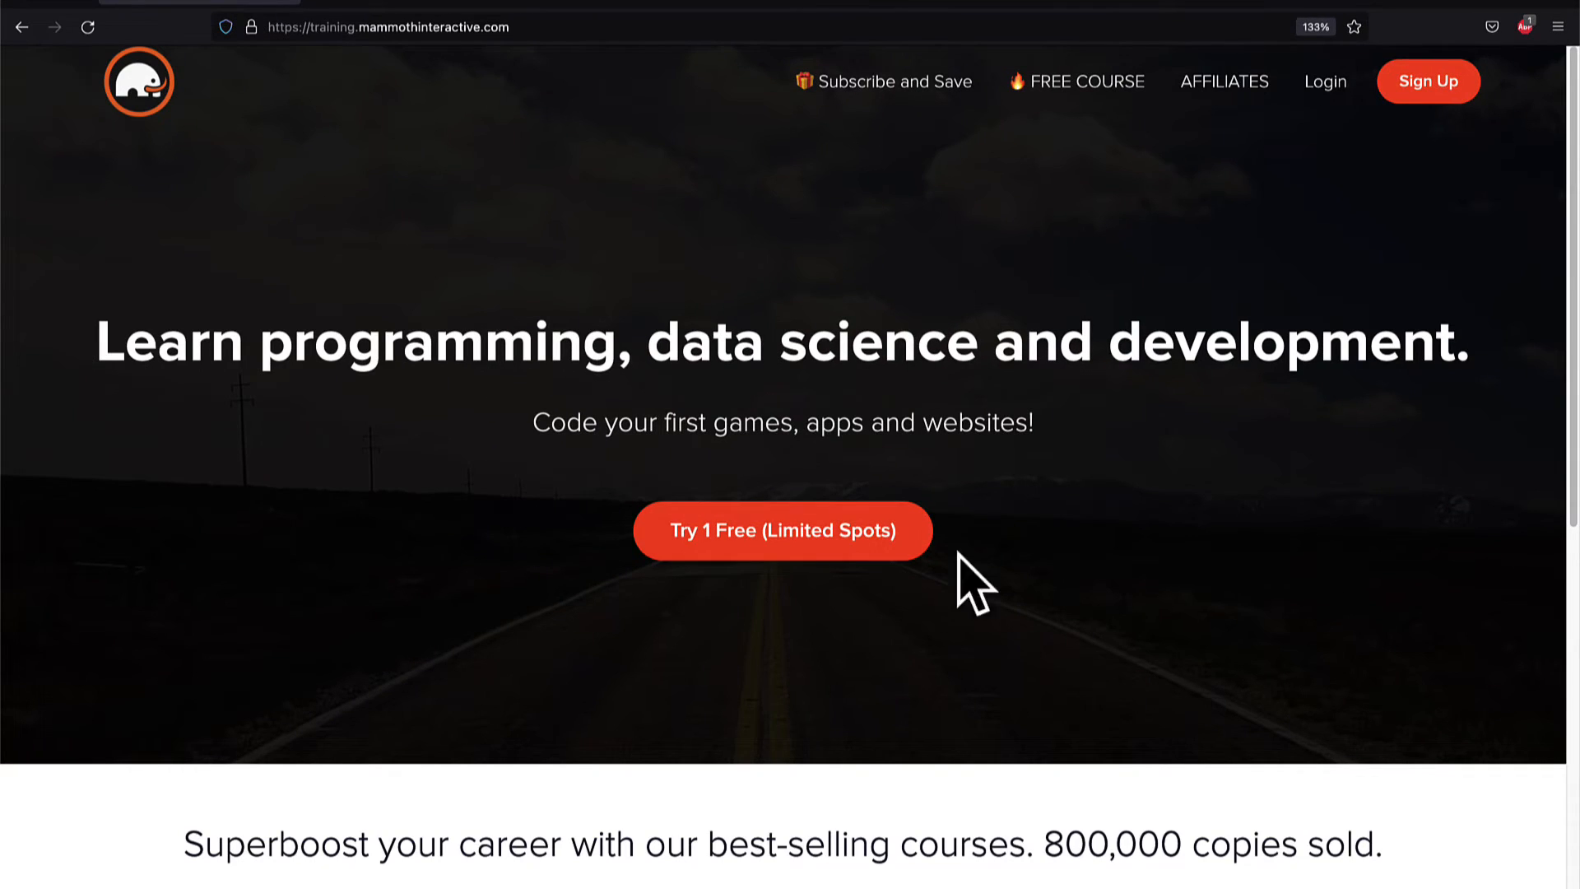
Open View All Products on Mammoth Interactive and scroll through the course bundles and prices
{"action": "scroll", "scroll_direction": "down", "scroll_amount": 3}
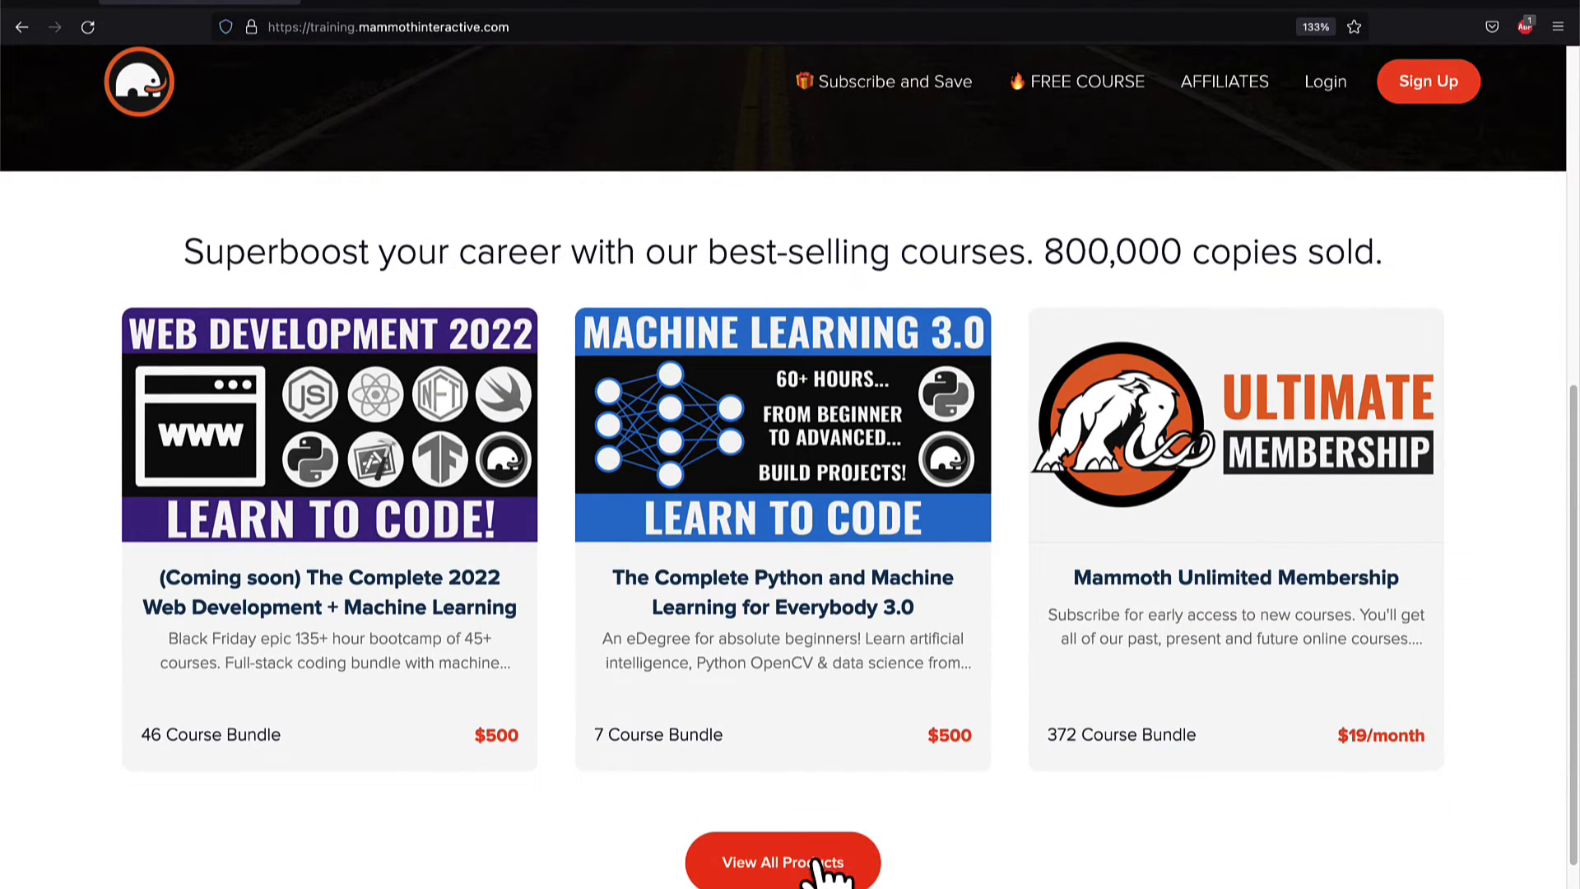
{"action": "left_click", "coordinate": [782, 861]}
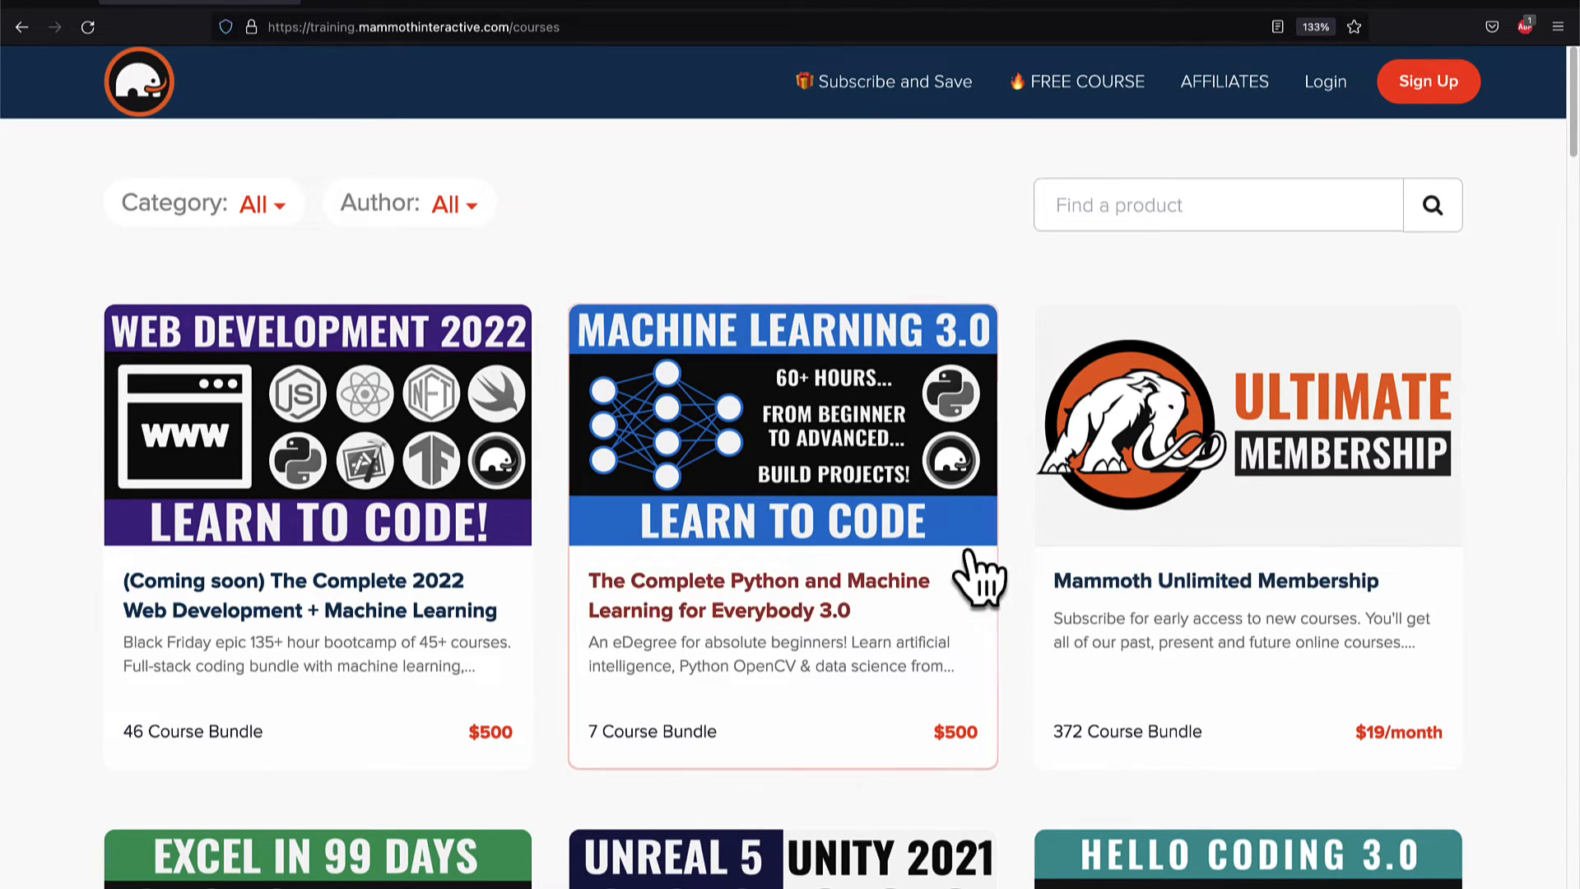
{"action": "mouse_move", "coordinate": [1531, 715]}
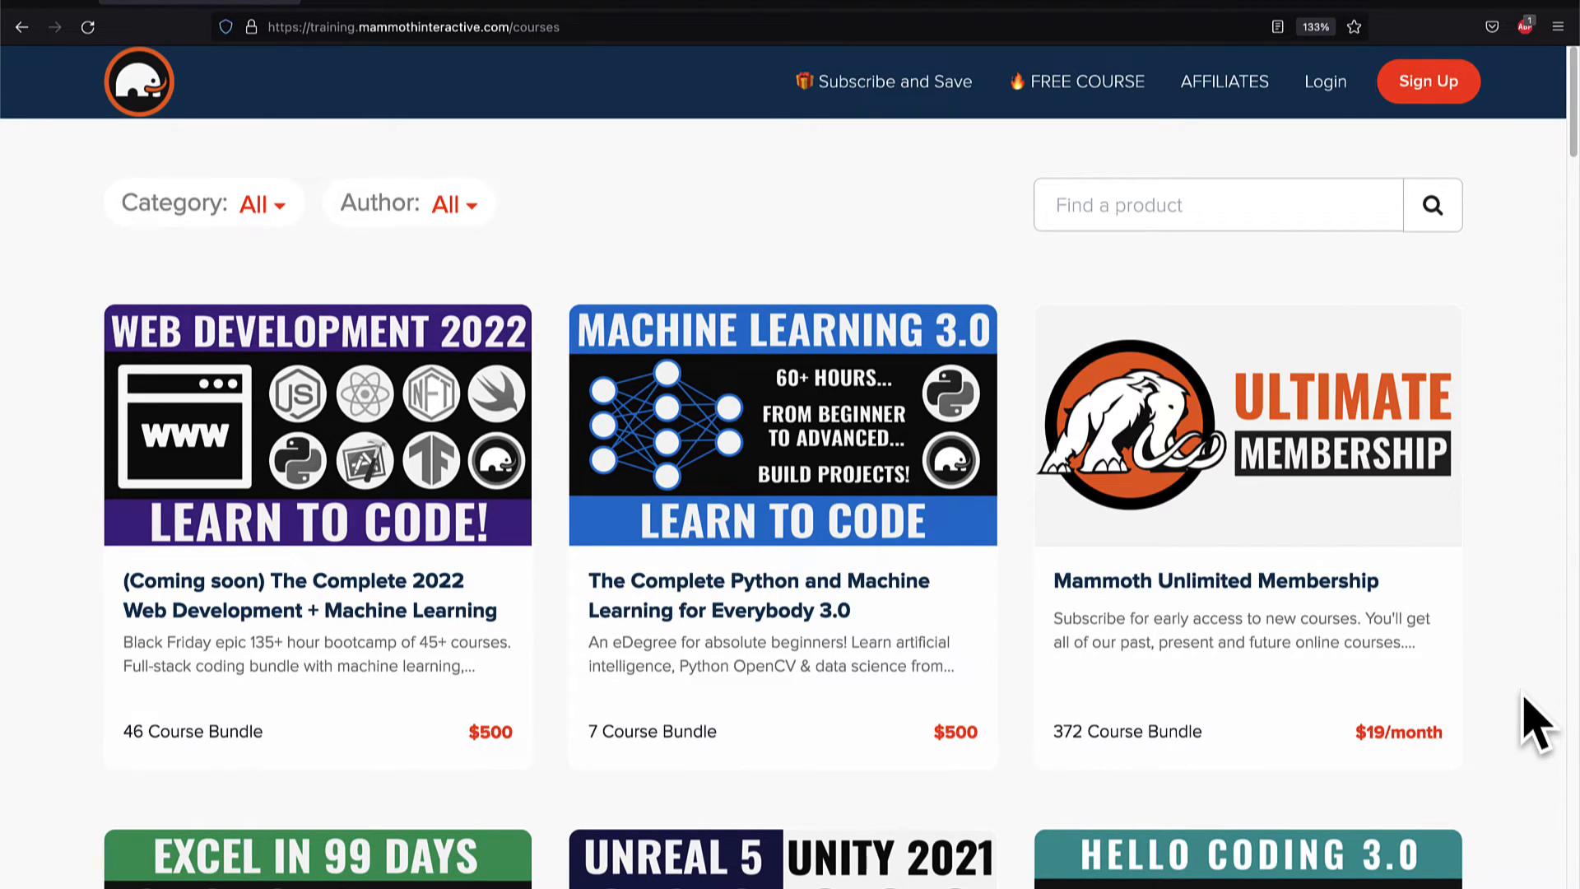
{"action": "scroll", "scroll_direction": "down", "scroll_amount": 3}
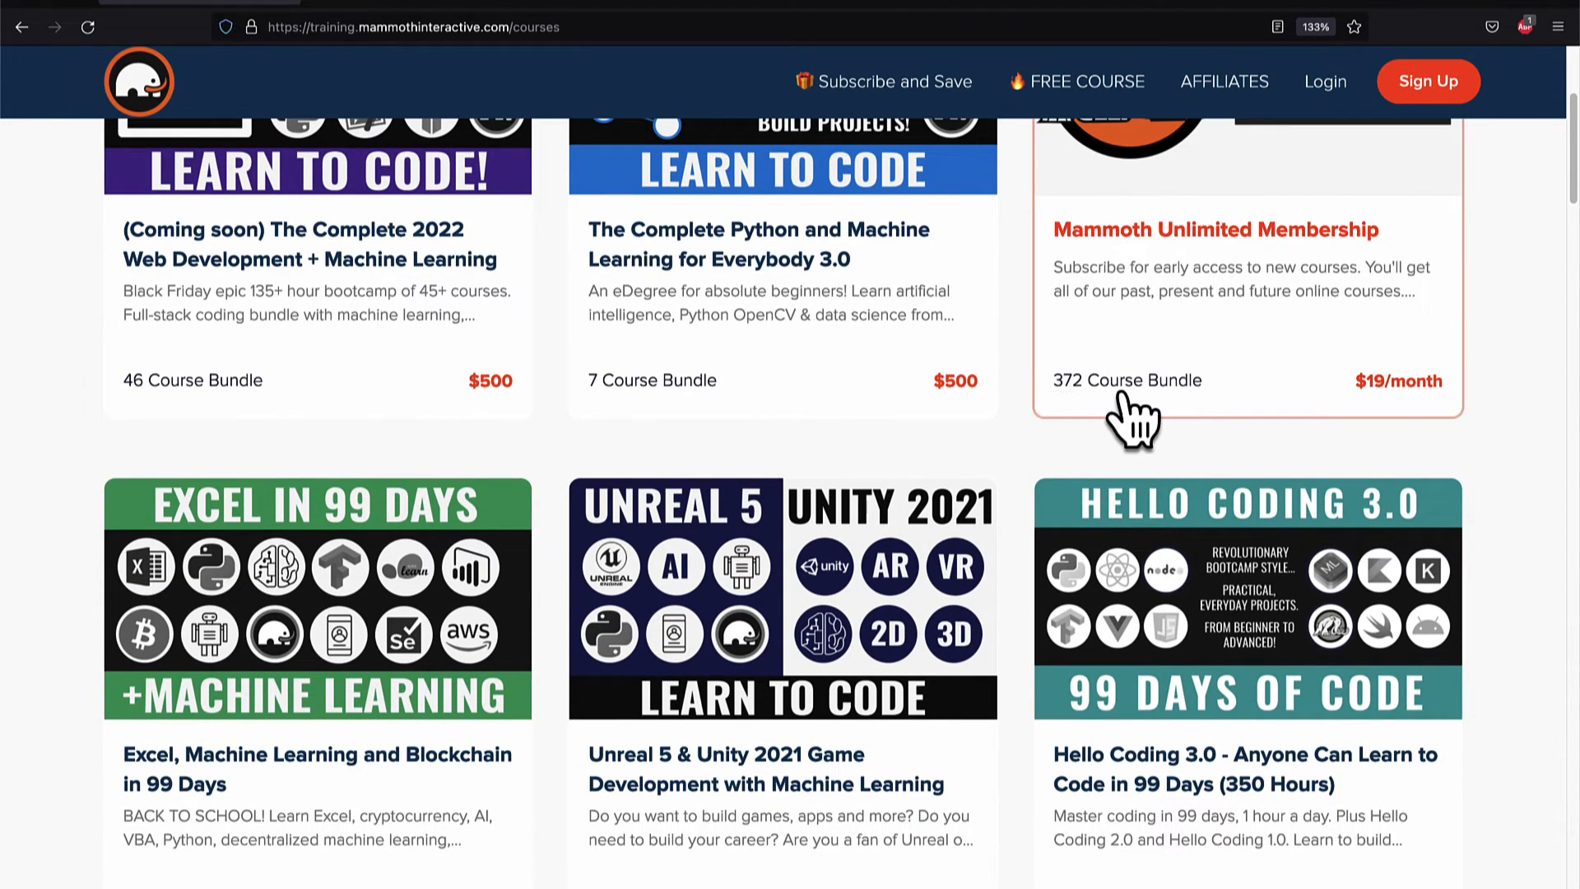
{"action": "scroll", "scroll_direction": "down", "scroll_amount": 3}
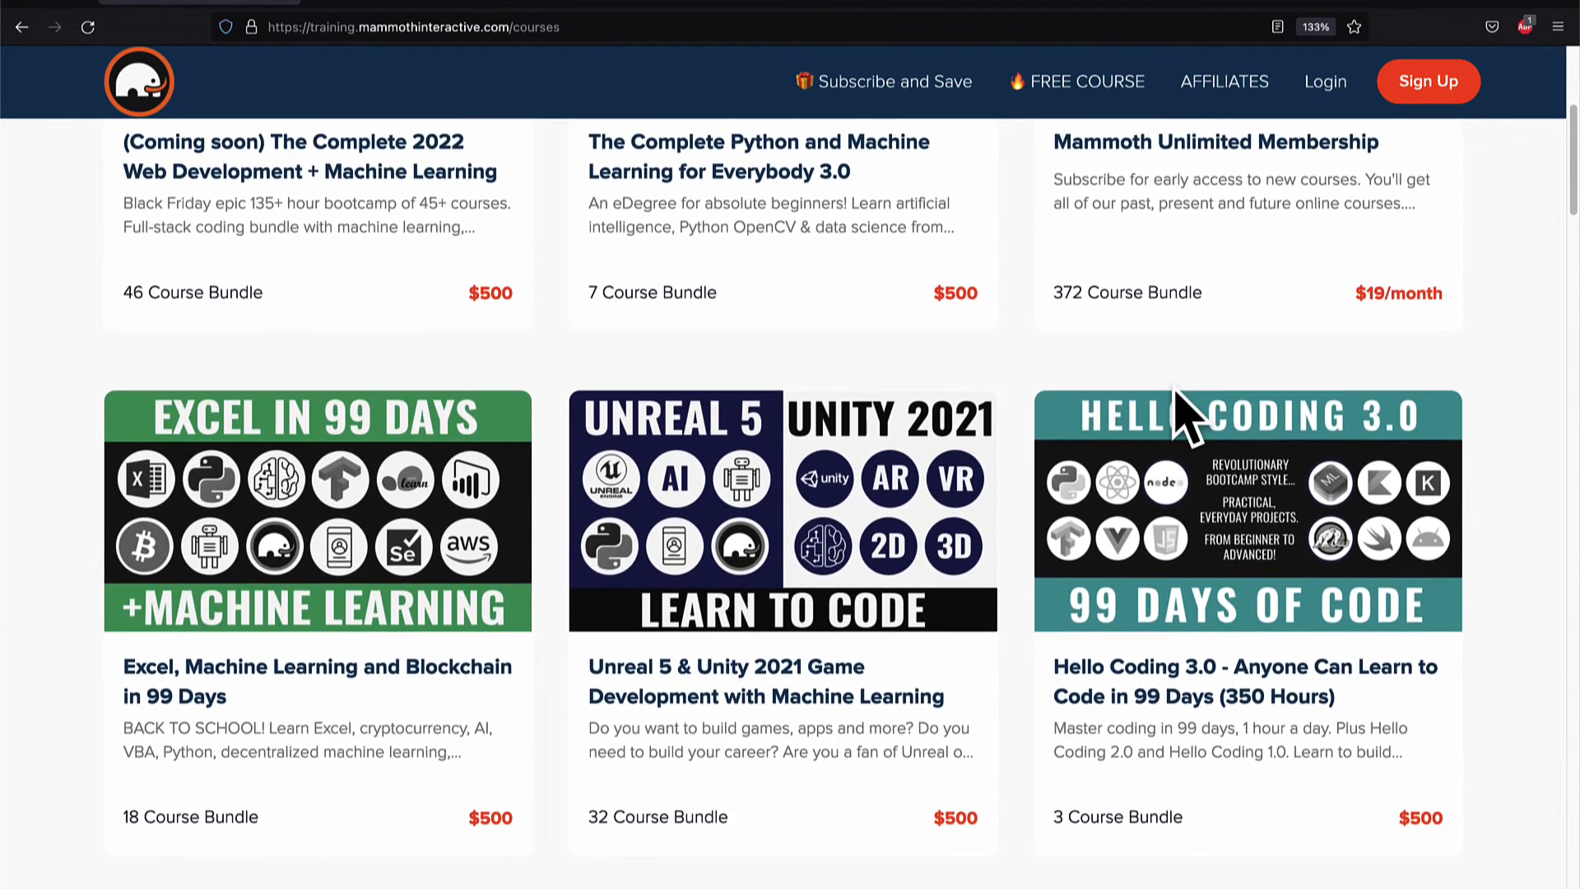